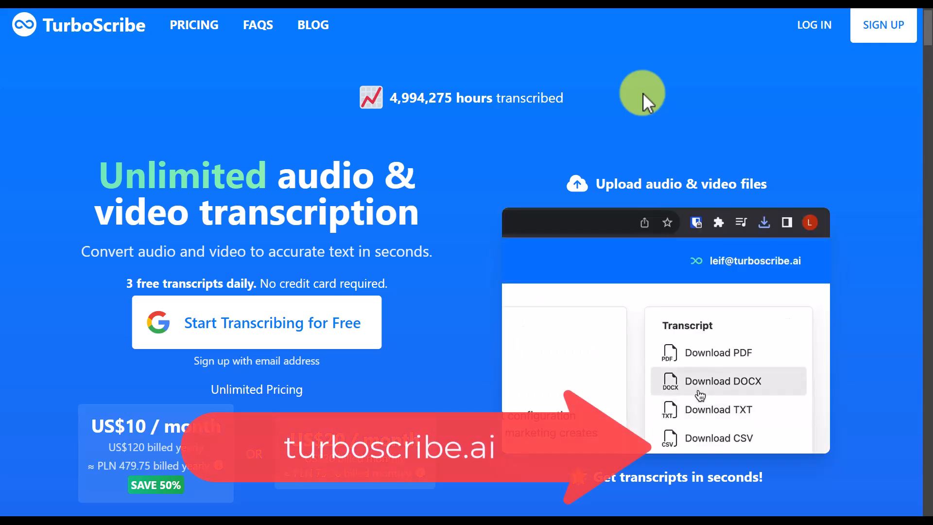
# Sign in to the TurboScribe account from the landing page
pyautogui.click(764, 221)
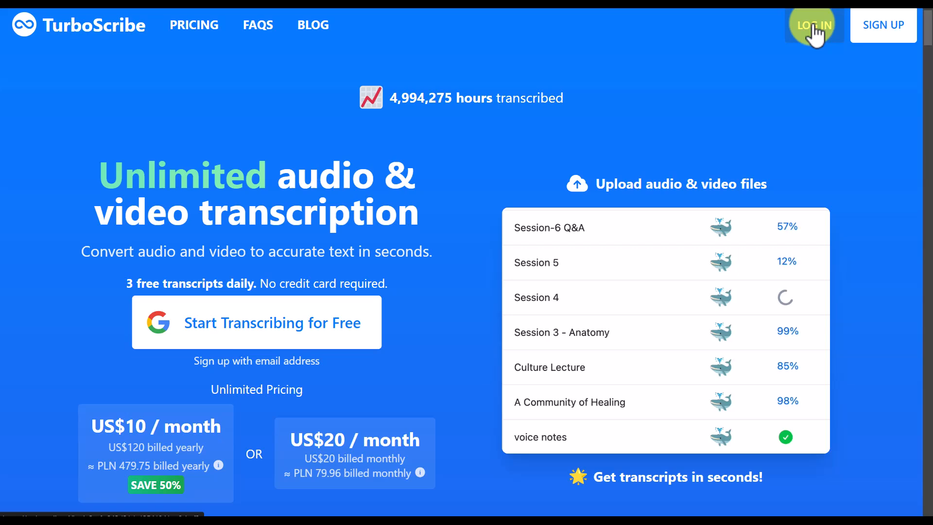
pyautogui.click(813, 25)
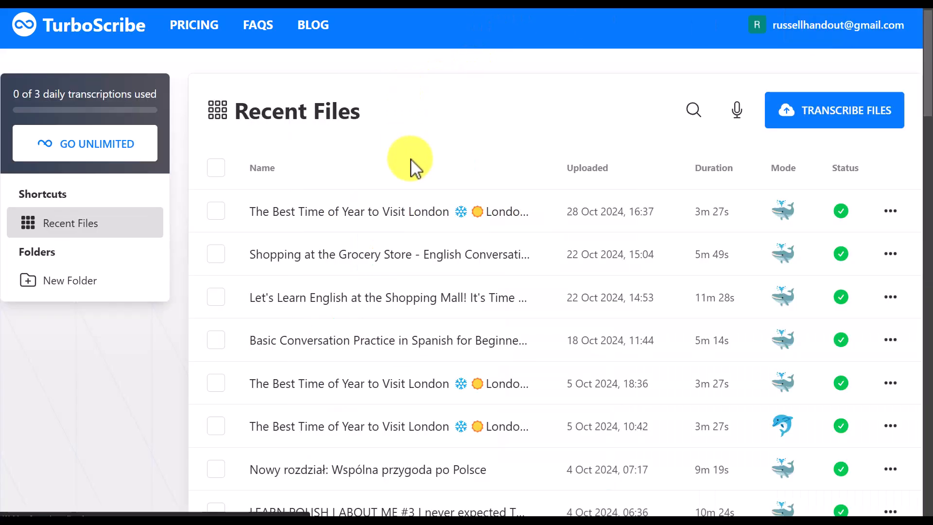
pyautogui.moveTo(446, 458)
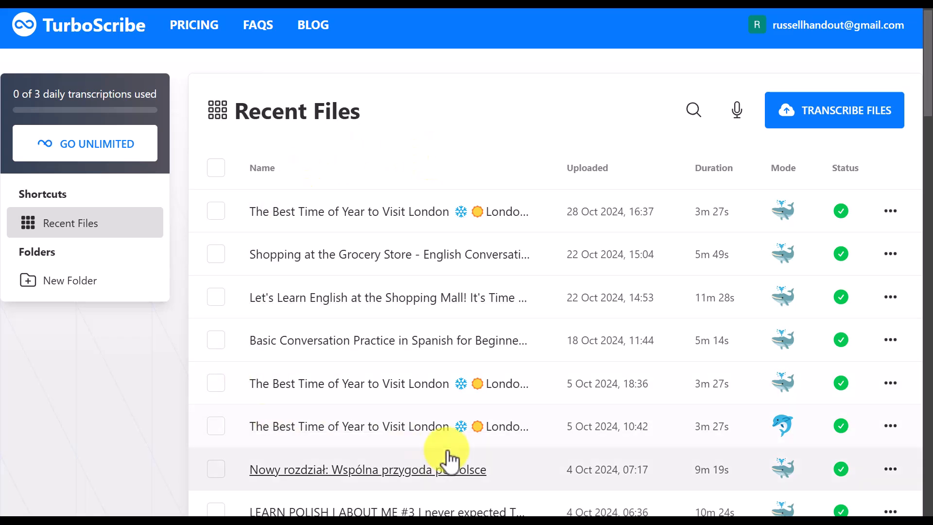
pyautogui.scroll(-3)
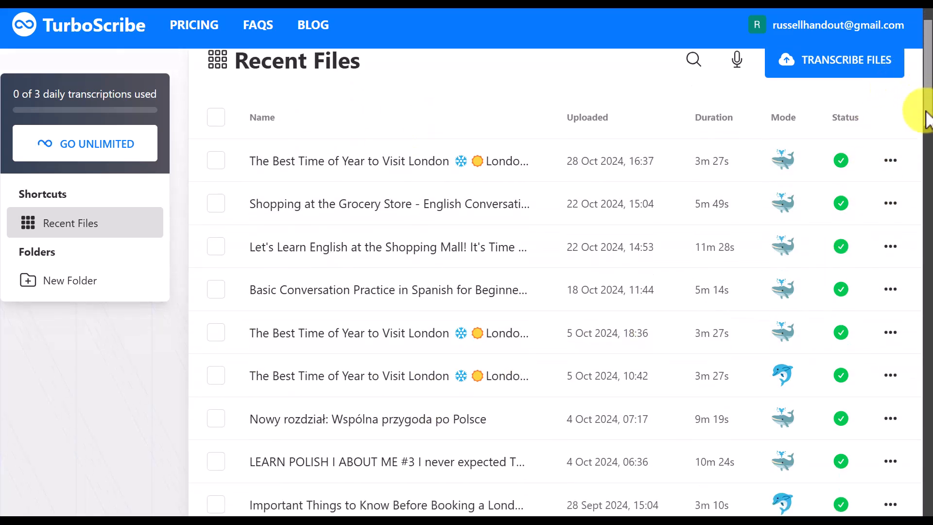
pyautogui.scroll(-3)
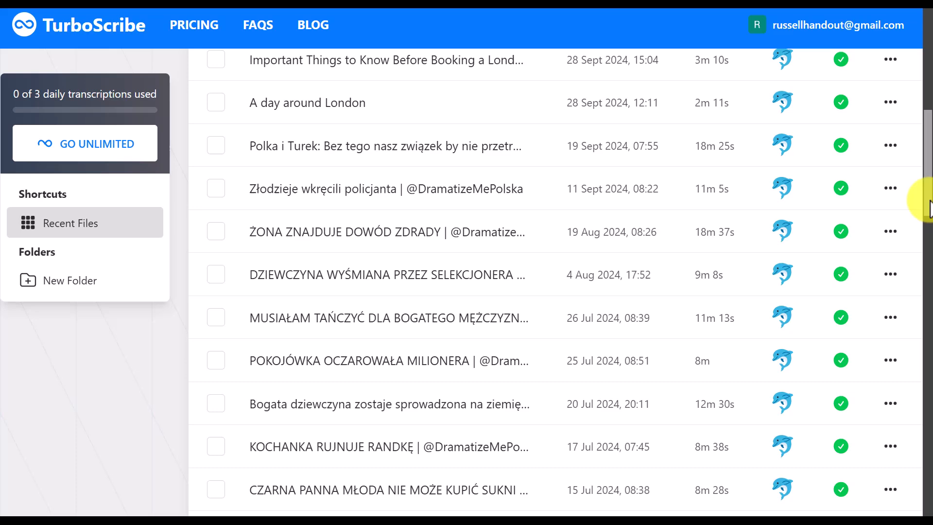
pyautogui.scroll(-3)
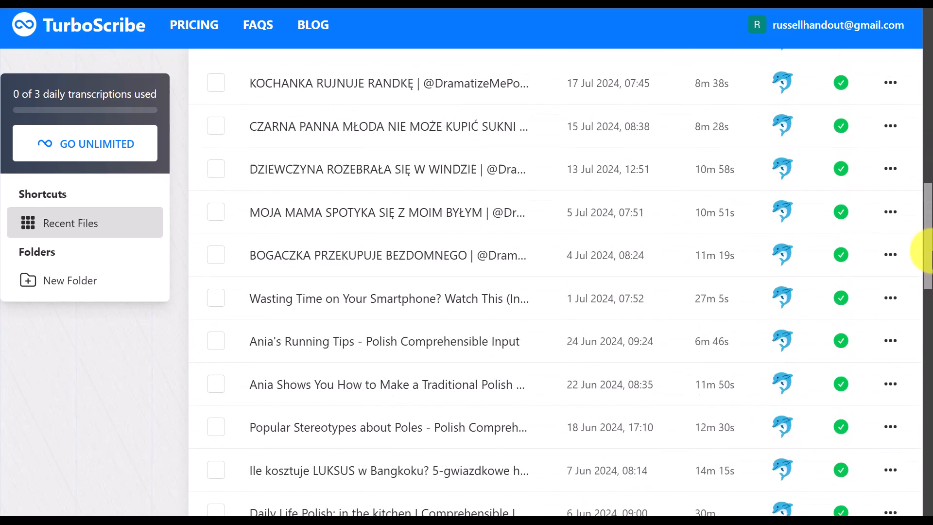
pyautogui.scroll(3)
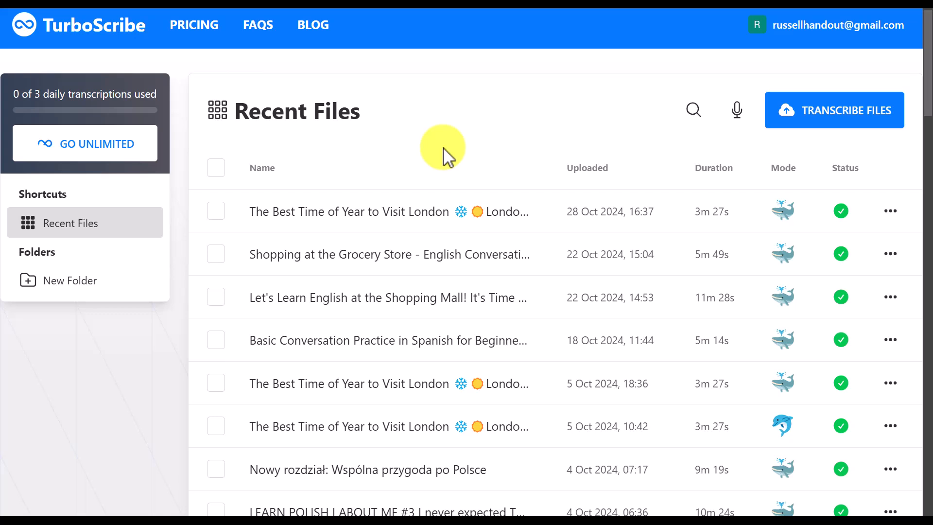
pyautogui.moveTo(469, 102)
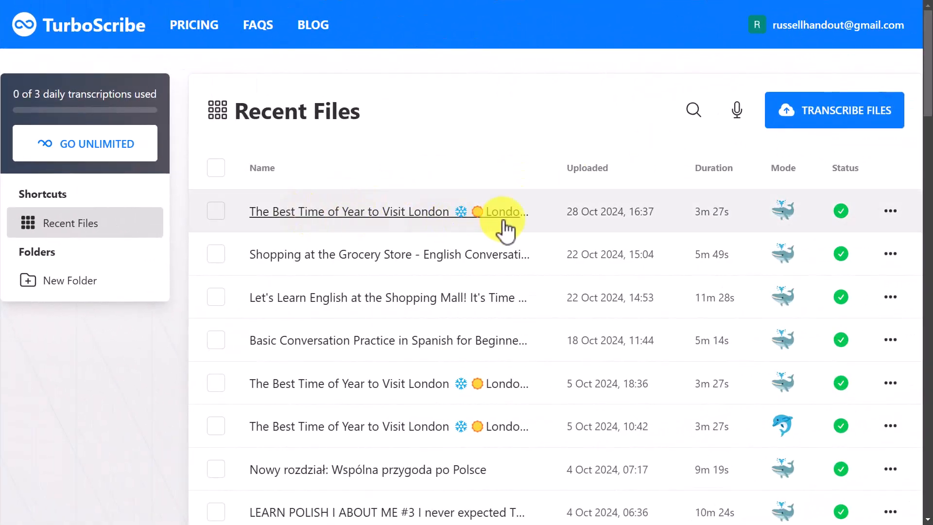
pyautogui.moveTo(375, 211)
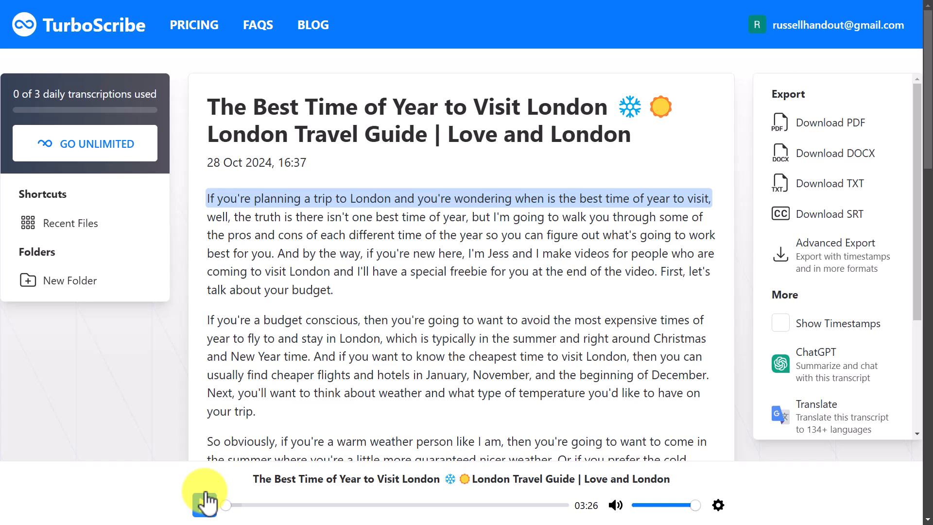
# Start playback of the London transcript and look through the text and the Export/More sidebar
pyautogui.click(204, 505)
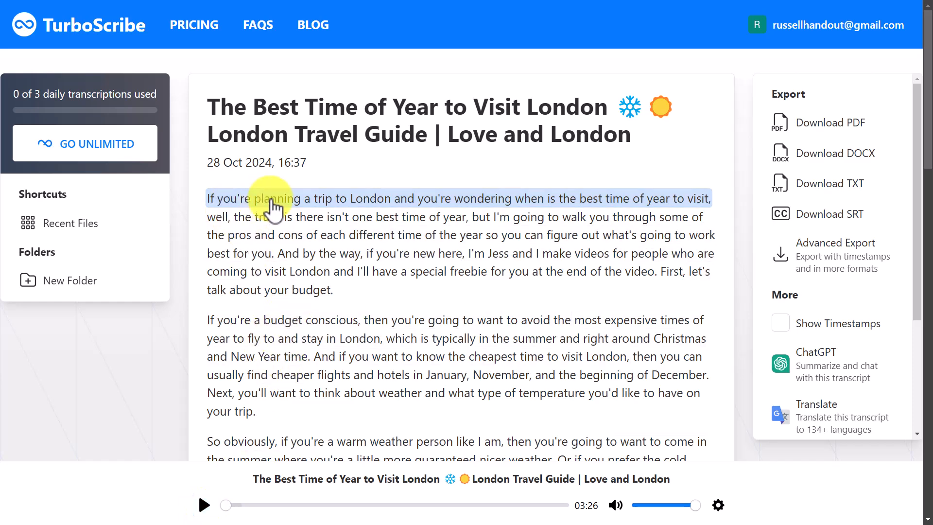
pyautogui.scroll(-3)
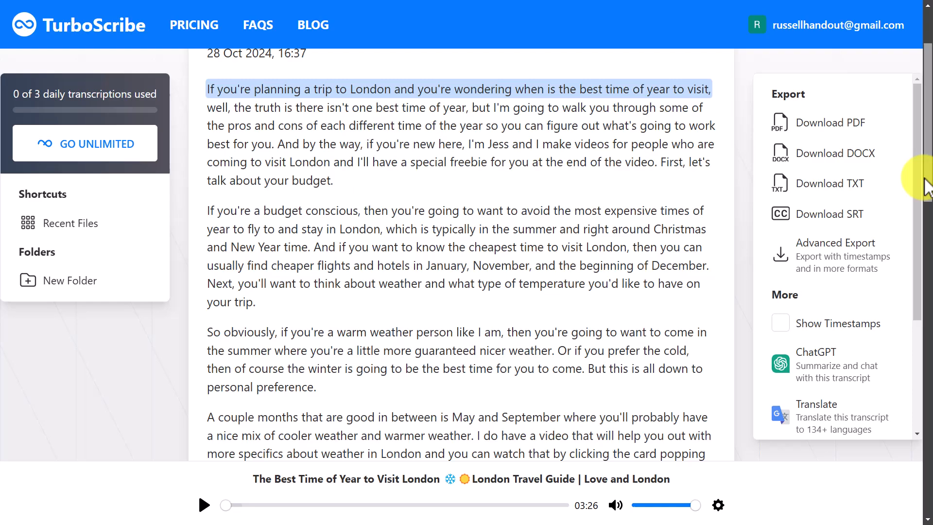
pyautogui.scroll(-3)
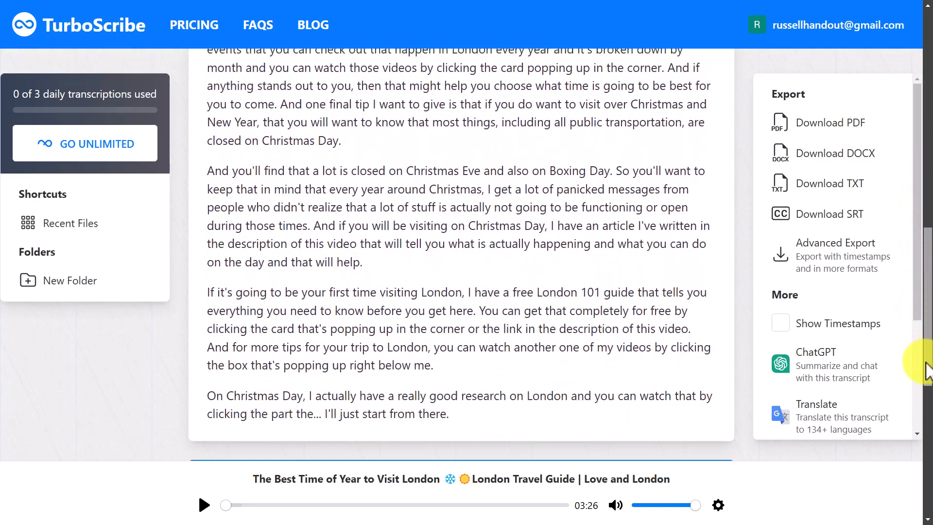
pyautogui.scroll(3)
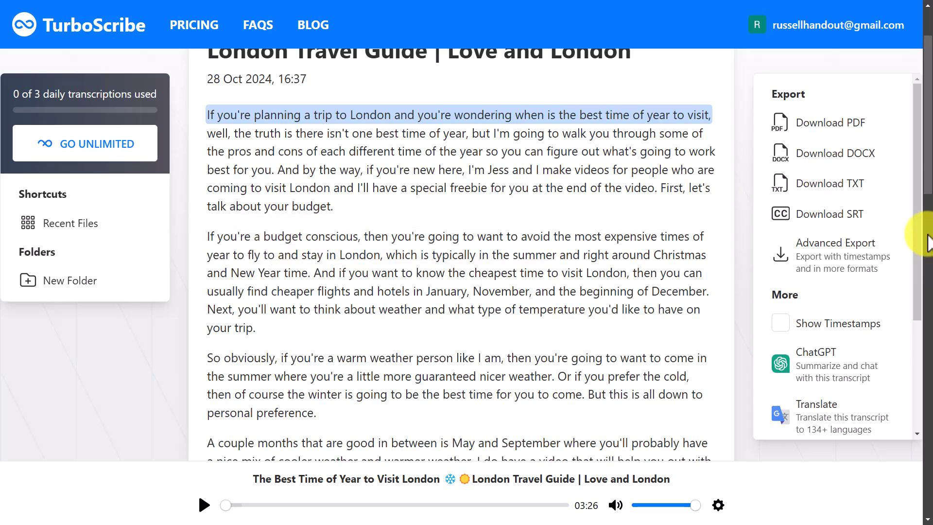
pyautogui.scroll(-3)
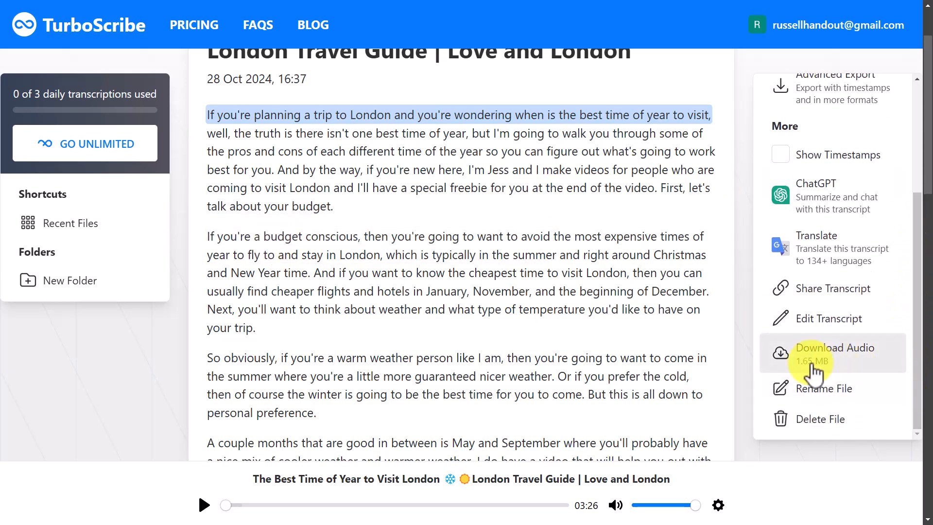
pyautogui.click(834, 350)
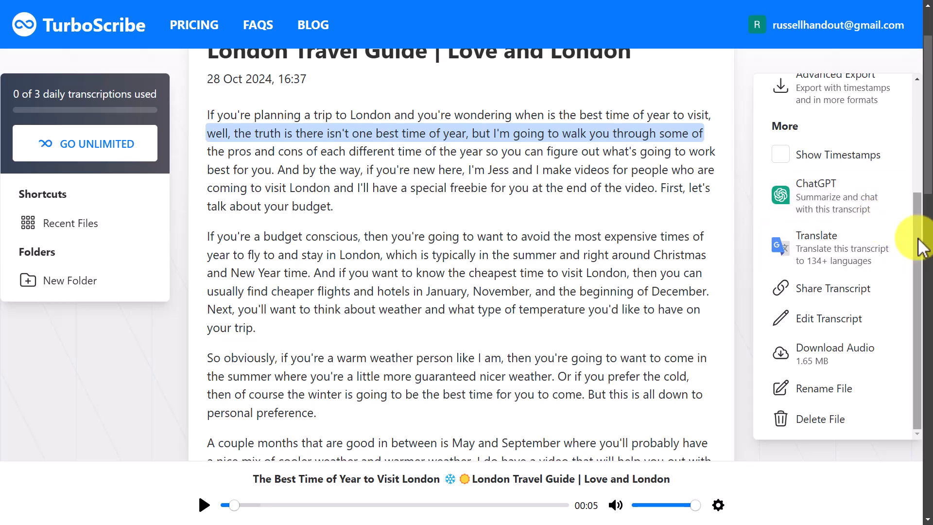
pyautogui.scroll(3)
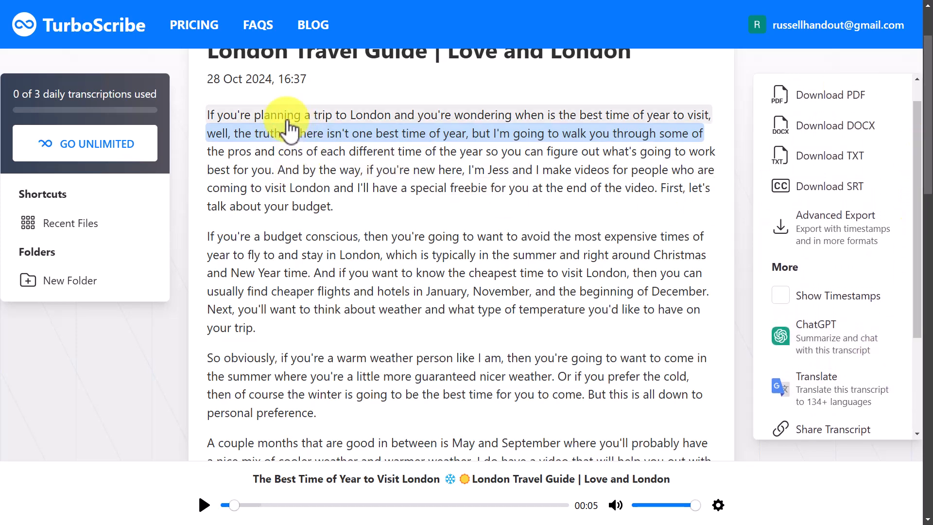
# Play the opening lines of the London video's audio, then pause at about 10 seconds
pyautogui.click(203, 505)
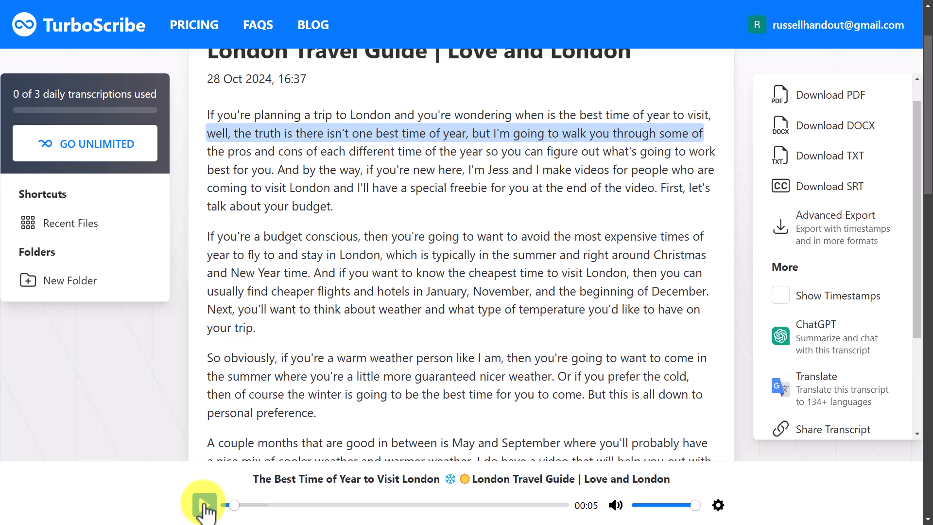
pyautogui.click(204, 504)
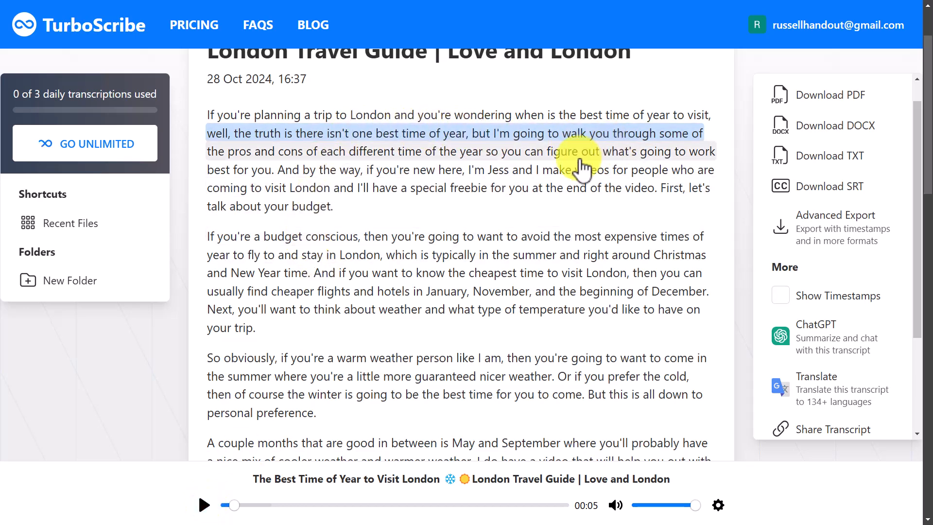
pyautogui.click(203, 504)
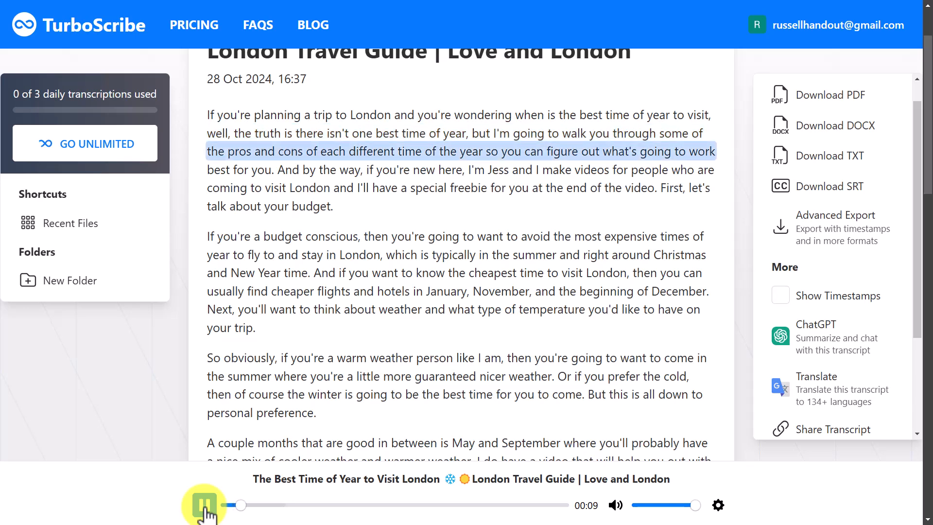
pyautogui.click(204, 504)
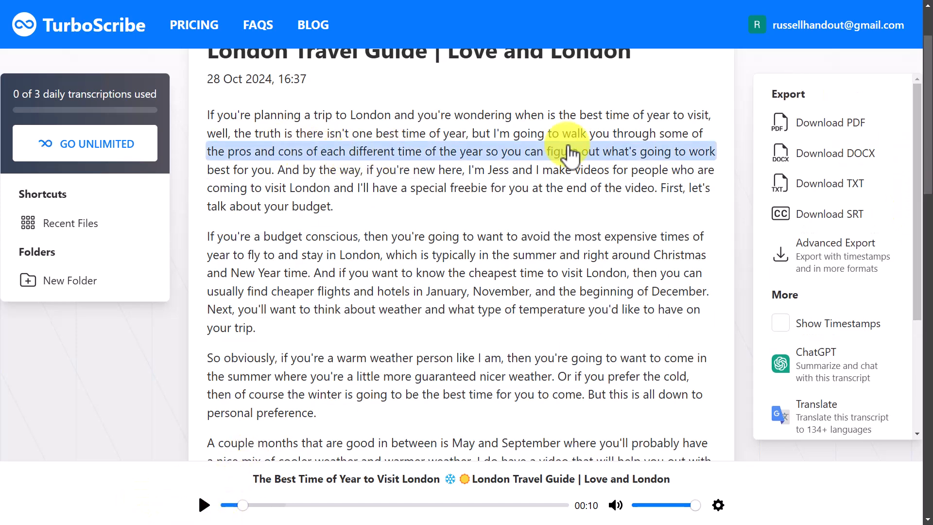
pyautogui.moveTo(839, 122)
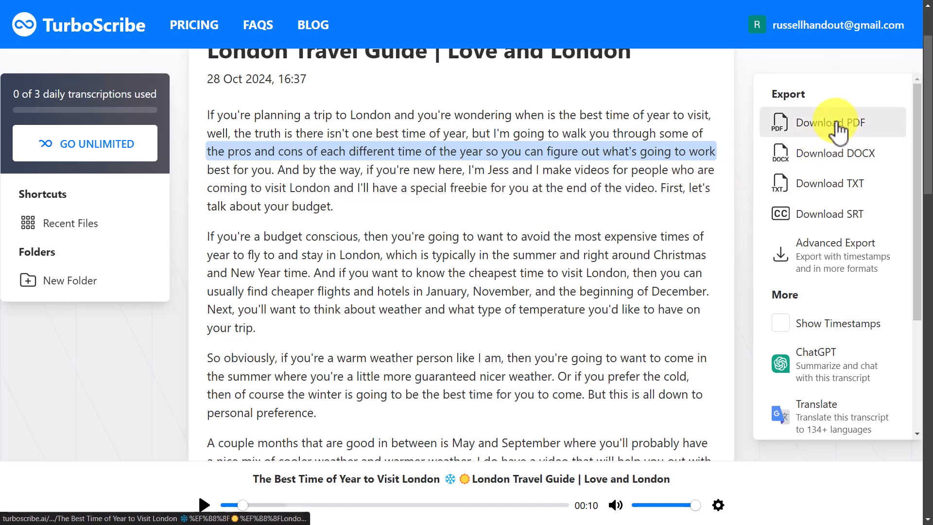
pyautogui.moveTo(832, 152)
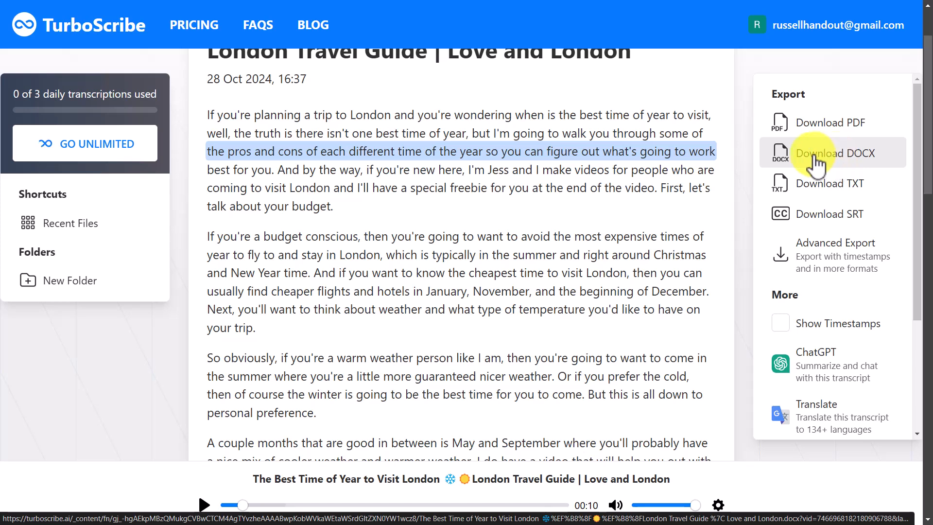
# Download the London transcript as a DOCX and open it in Microsoft Word
pyautogui.click(835, 153)
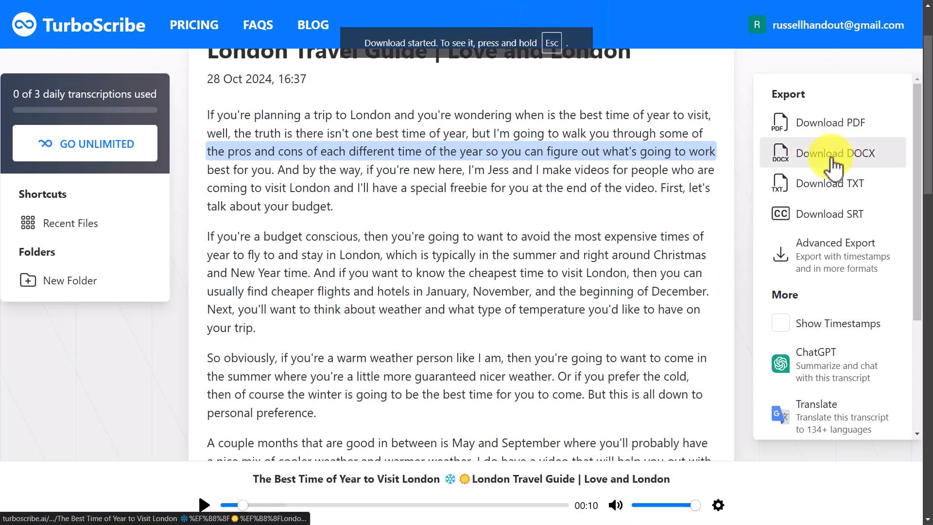
pyautogui.click(832, 153)
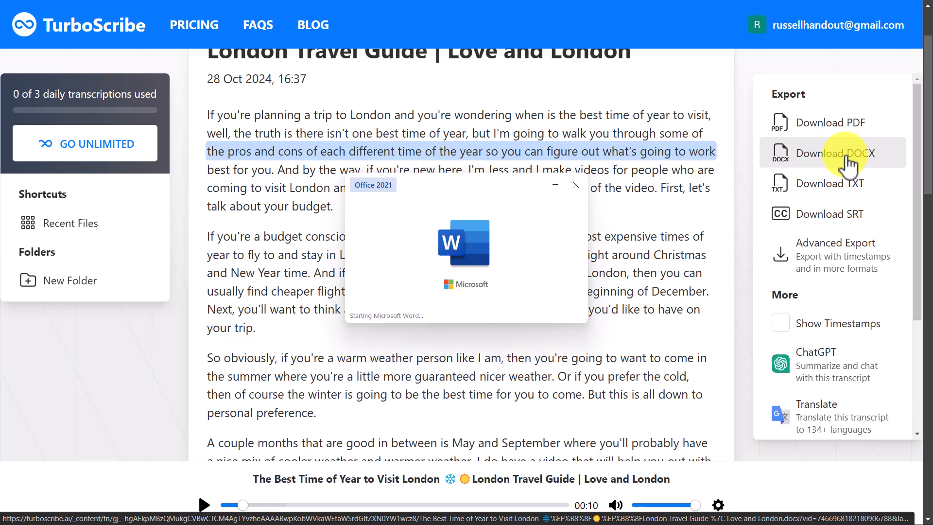
pyautogui.click(832, 153)
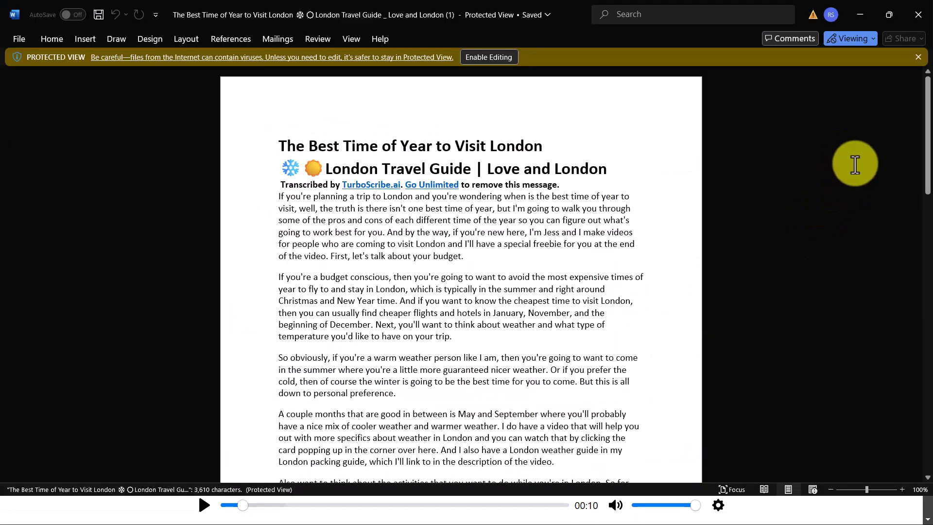
# Copy the London tips YouTube video's URL from the browser address bar
pyautogui.click(417, 232)
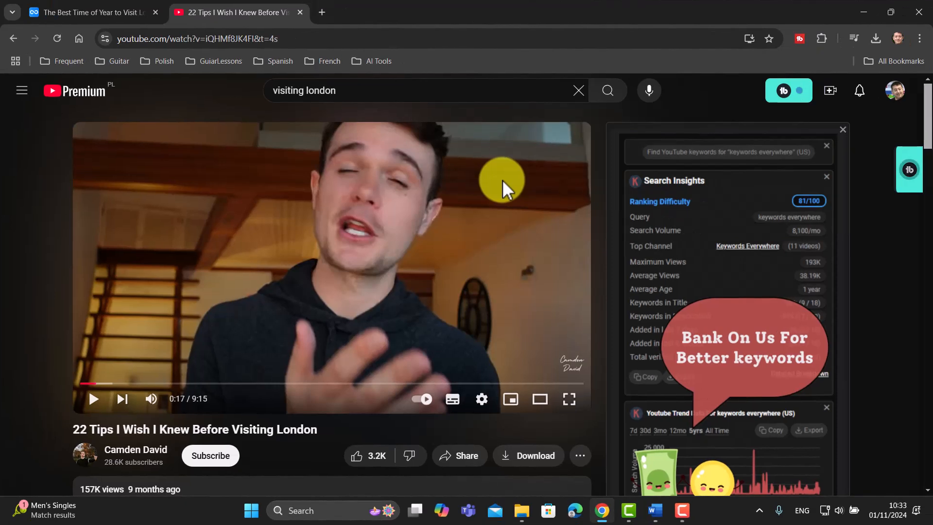
pyautogui.click(178, 39)
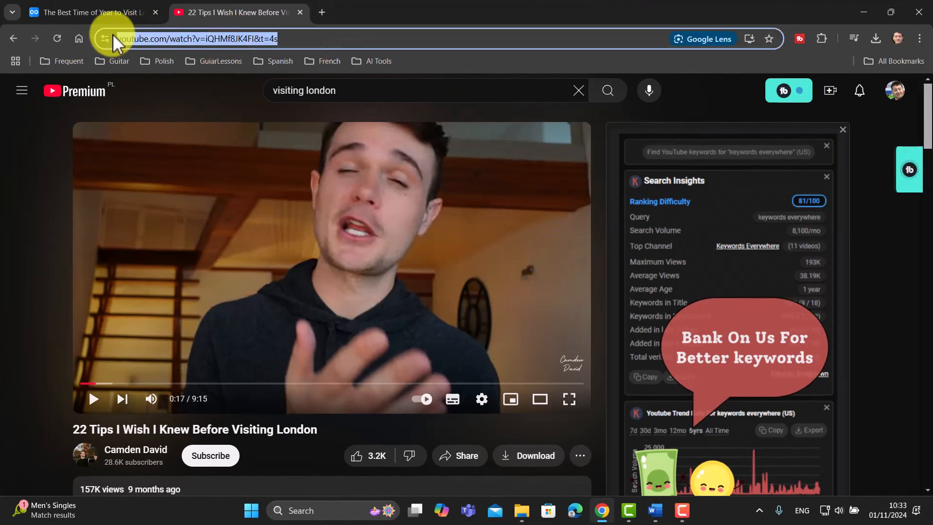
pyautogui.rightClick(179, 39)
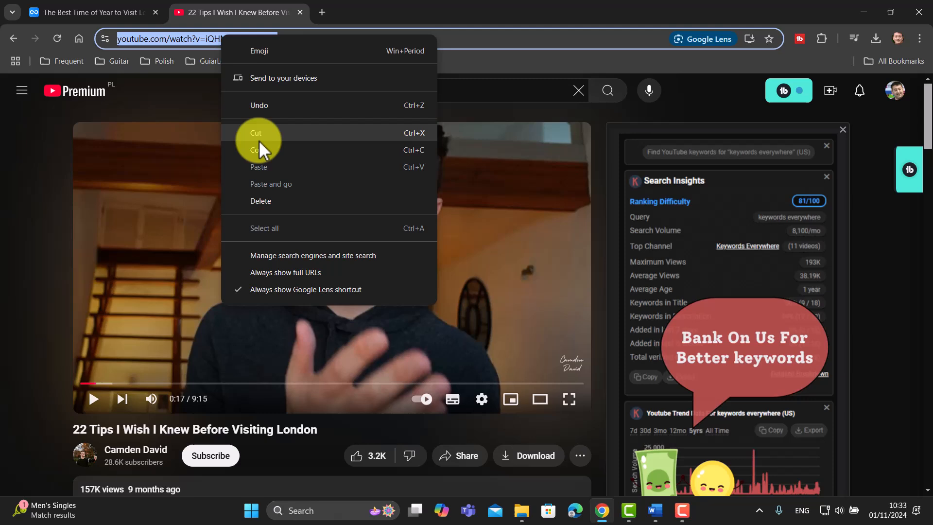
pyautogui.click(89, 11)
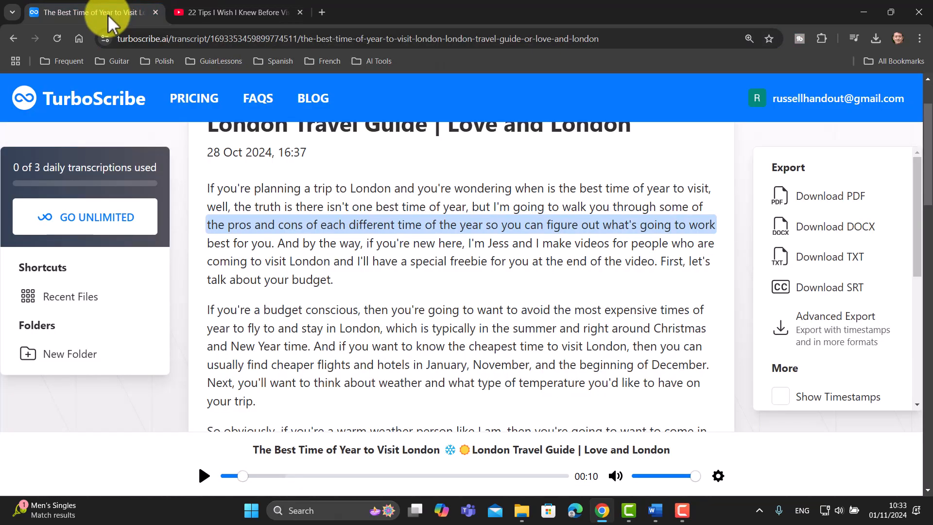
pyautogui.moveTo(104, 178)
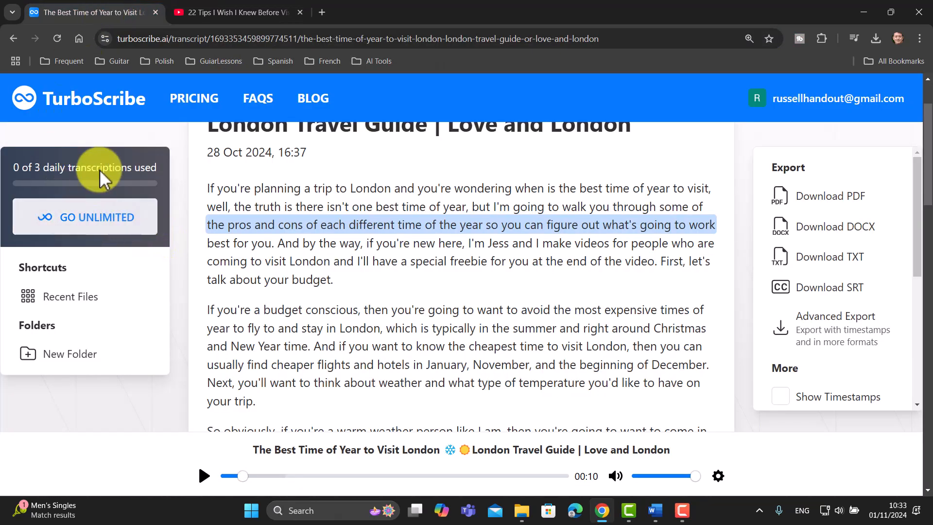
# Return to the Recent Files dashboard and bring up the Transcribe Files window
pyautogui.click(78, 98)
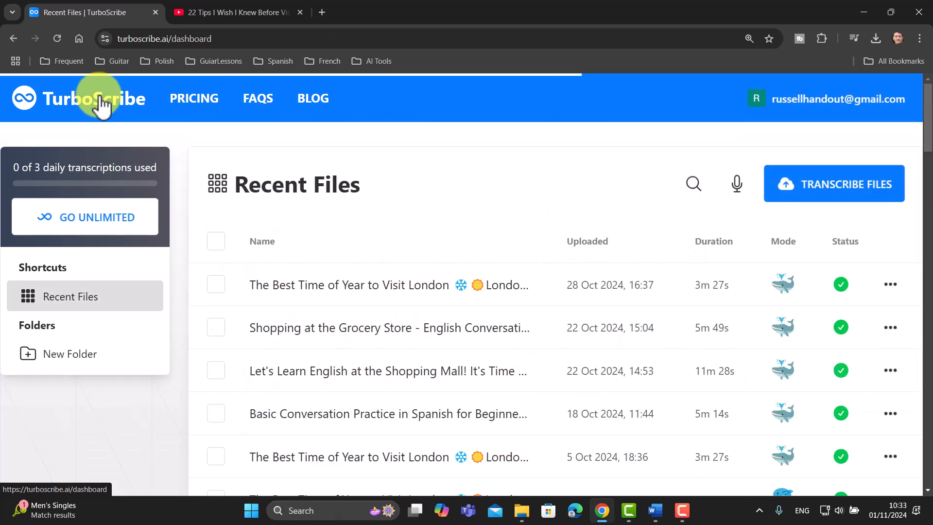
pyautogui.moveTo(832, 191)
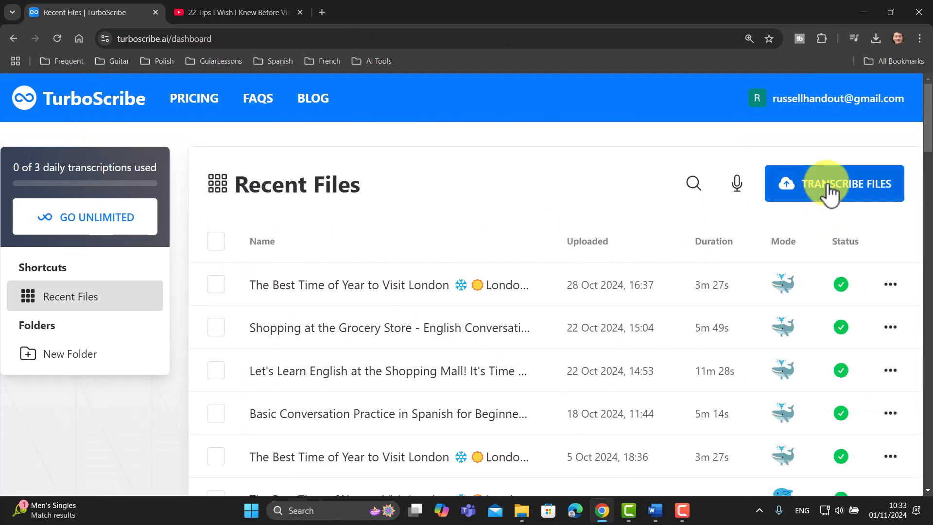
pyautogui.moveTo(854, 190)
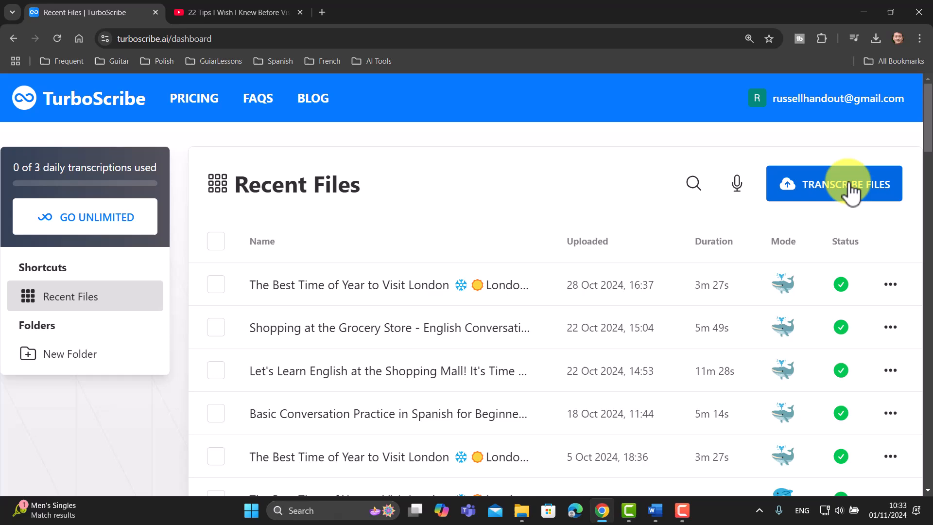
pyautogui.click(833, 184)
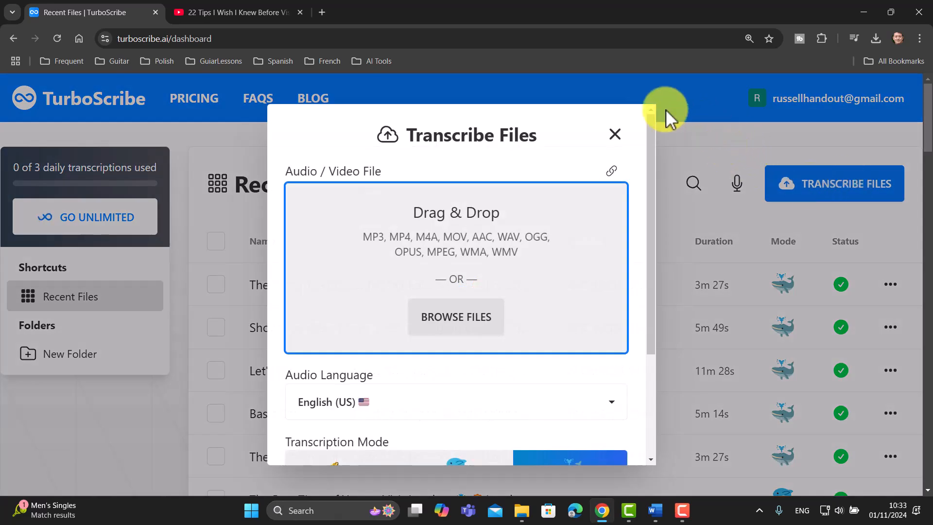
pyautogui.click(611, 171)
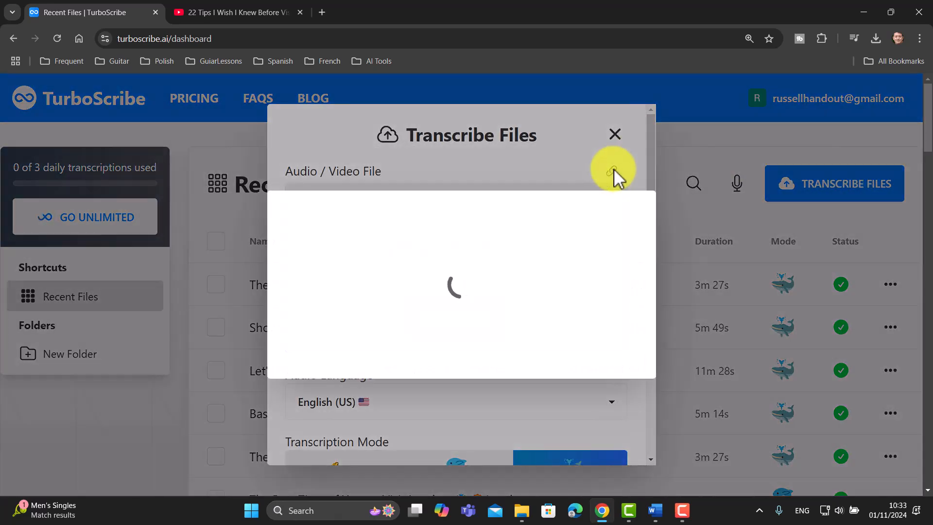
pyautogui.click(613, 171)
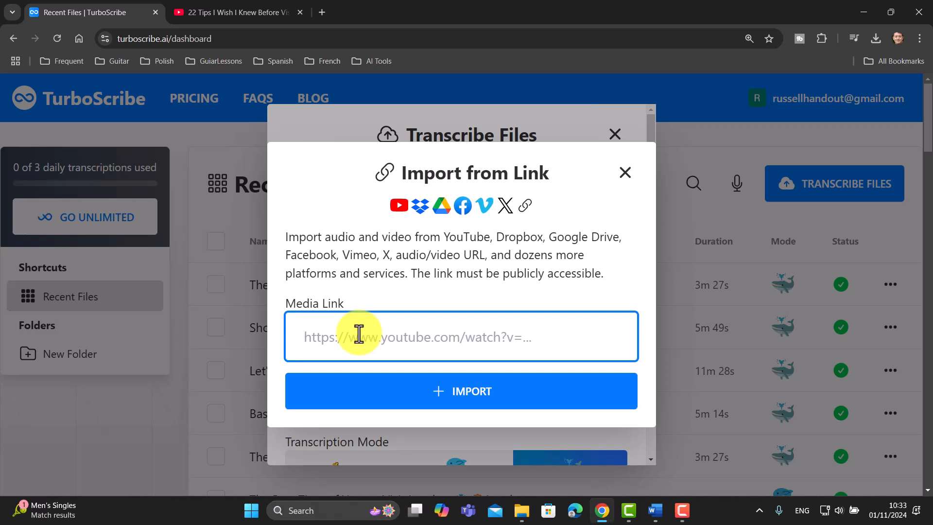
pyautogui.write('https://www.youtube.com/watch?v=iQHMf8JK4FI&t=4s')
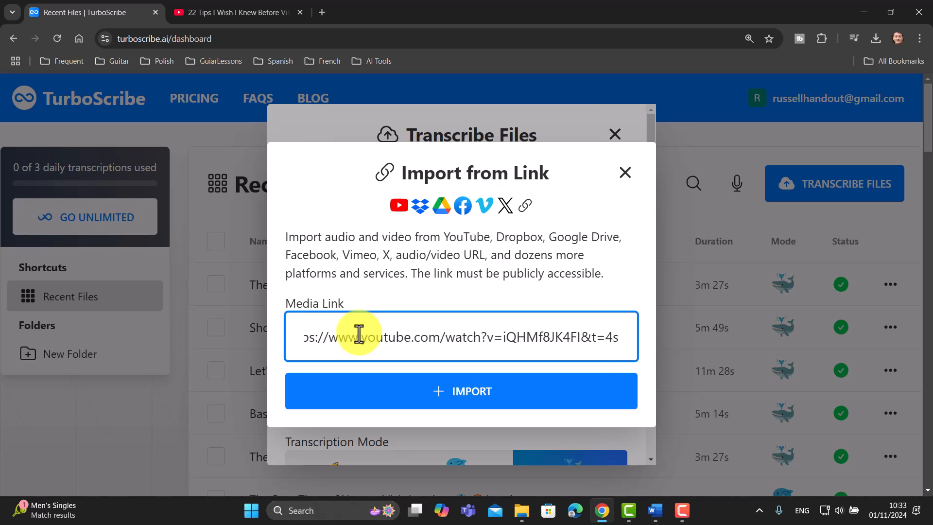
pyautogui.click(461, 391)
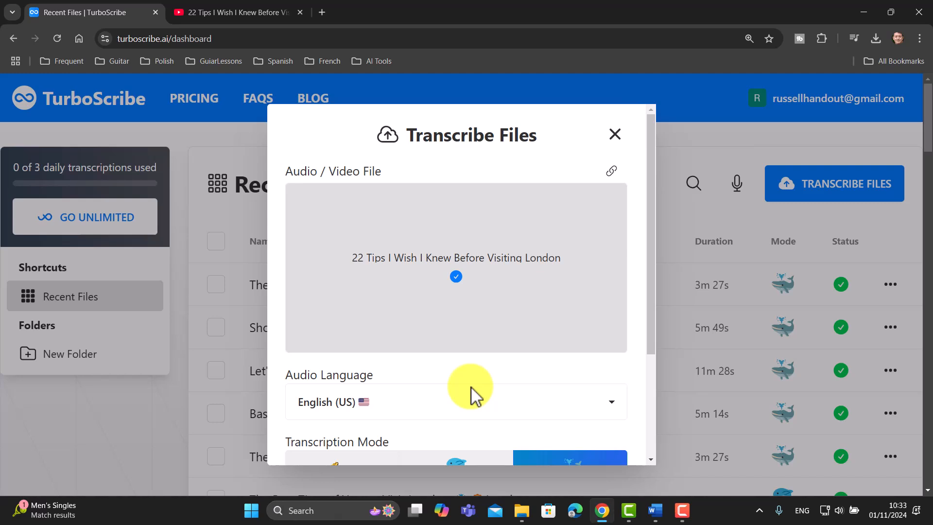
pyautogui.moveTo(658, 330)
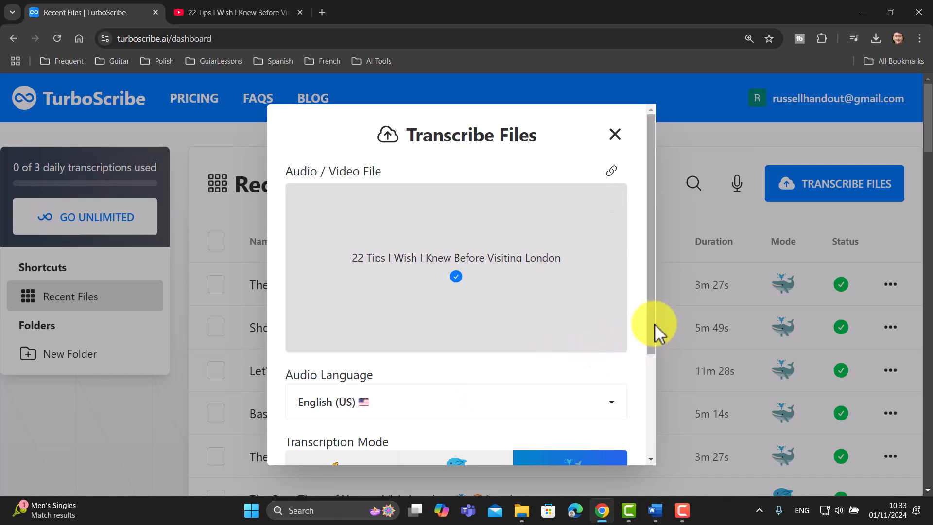
# Set the audio language to English, reveal the extra settings, and start transcribing
pyautogui.click(455, 402)
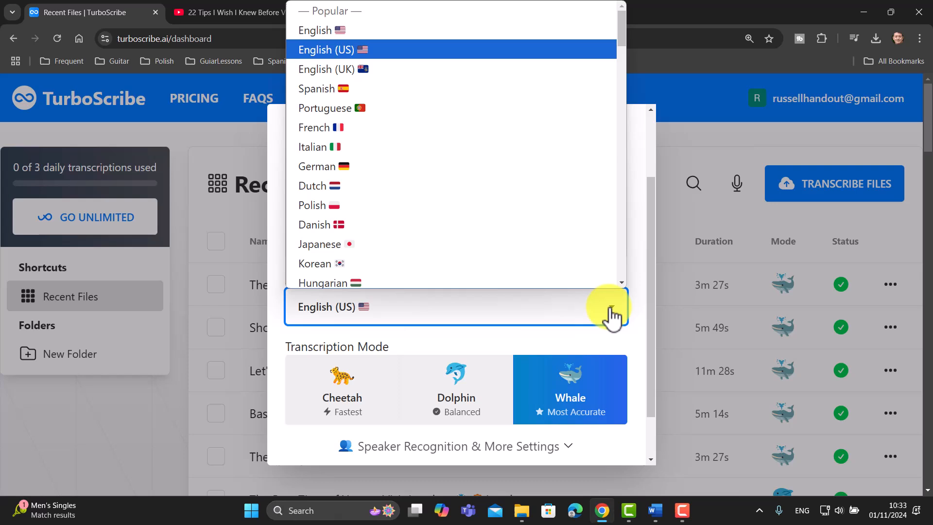
pyautogui.moveTo(314, 30)
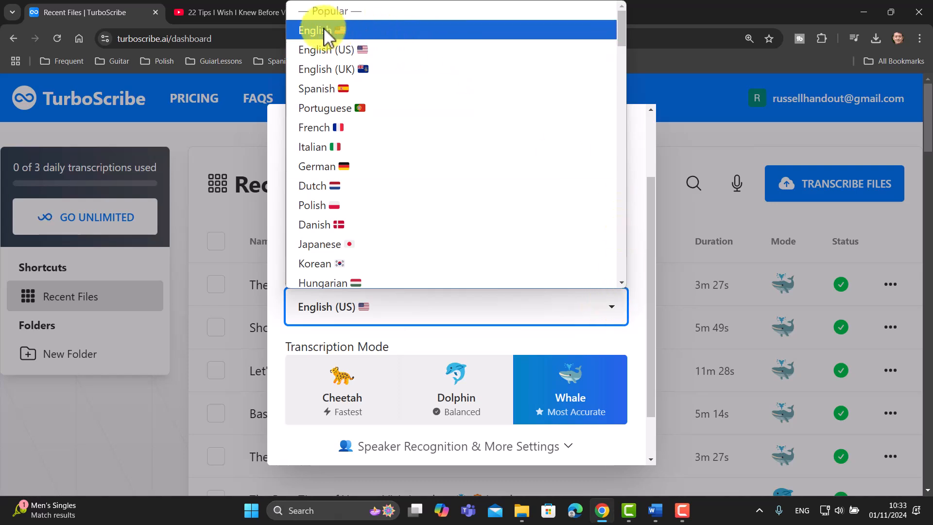
pyautogui.click(315, 30)
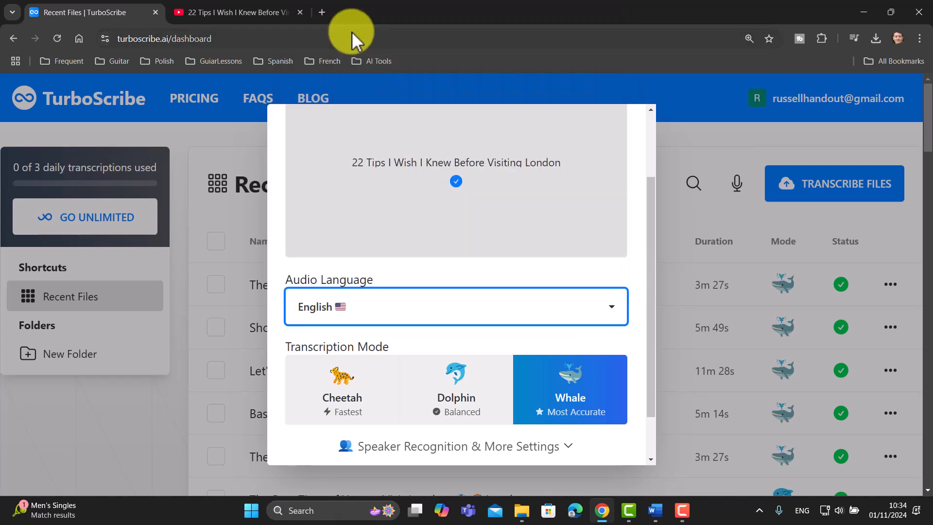
pyautogui.moveTo(370, 426)
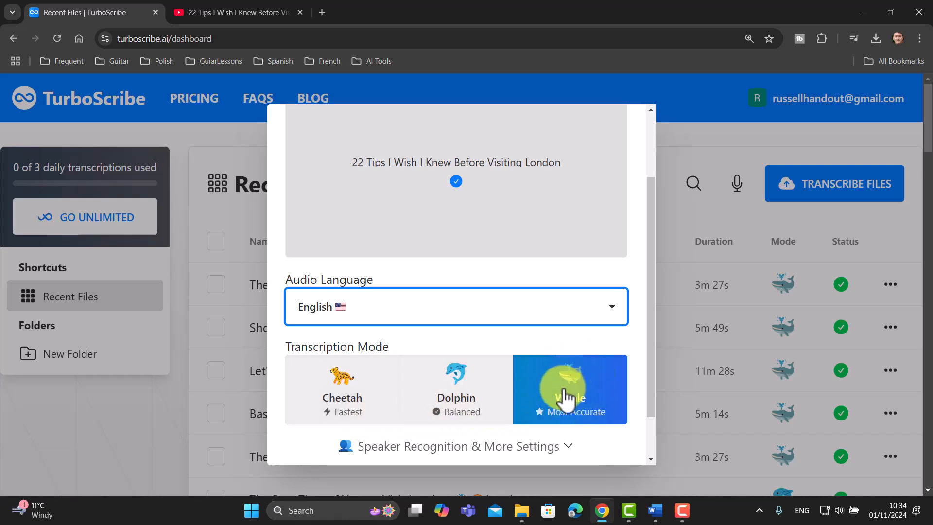
pyautogui.scroll(-3)
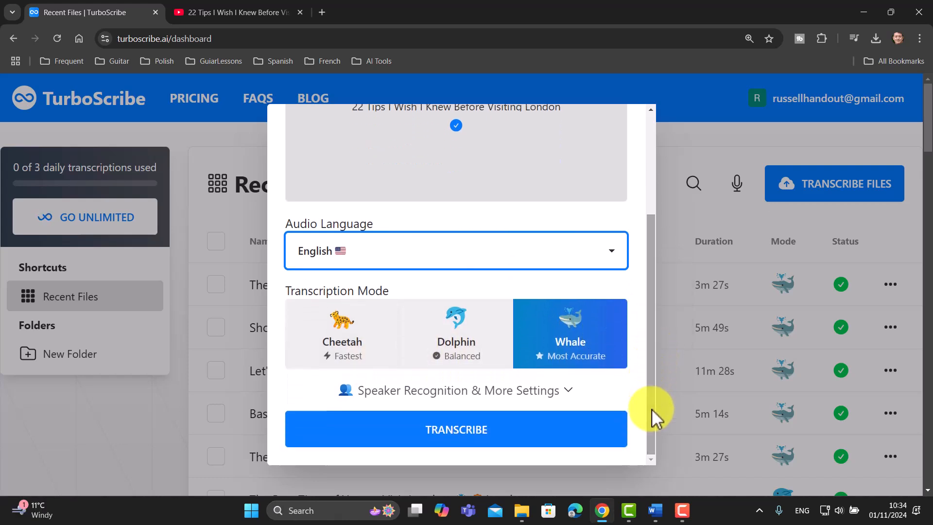
pyautogui.click(454, 389)
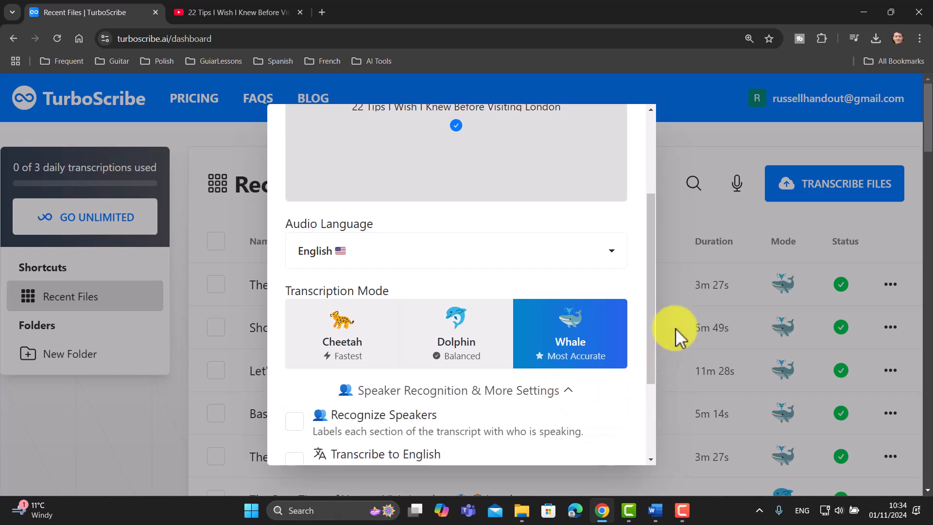
pyautogui.scroll(-3)
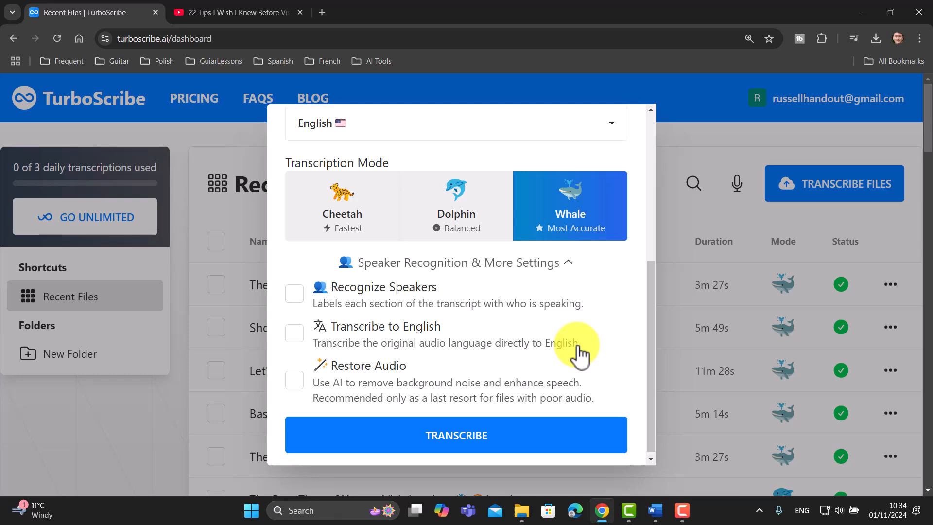
pyautogui.click(457, 436)
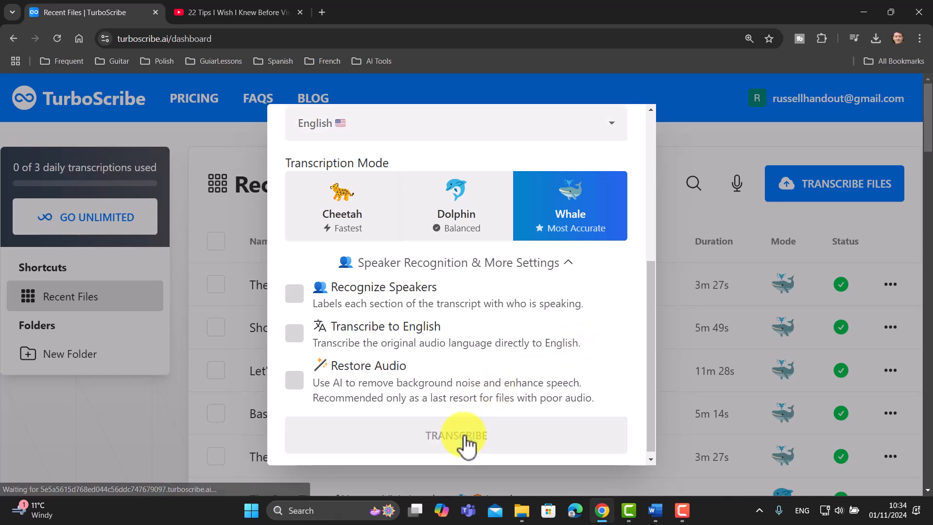
pyautogui.click(456, 435)
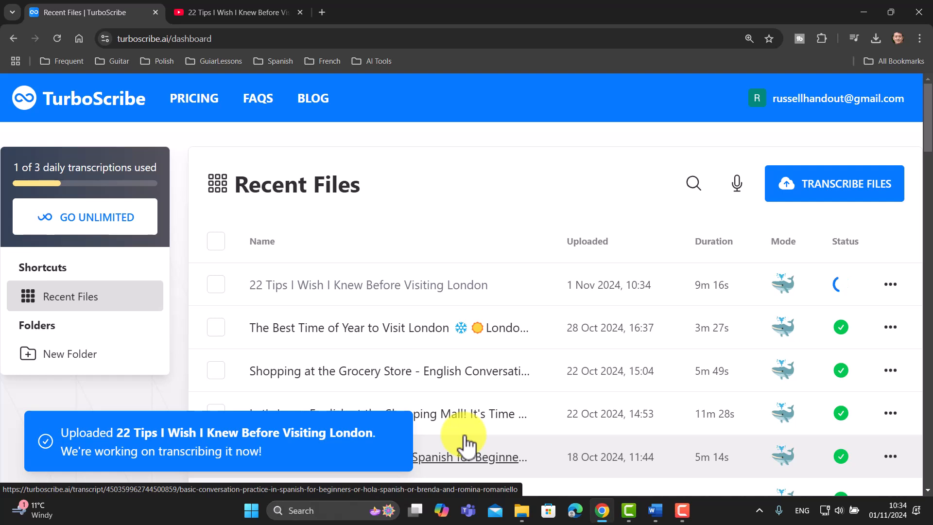
pyautogui.moveTo(860, 283)
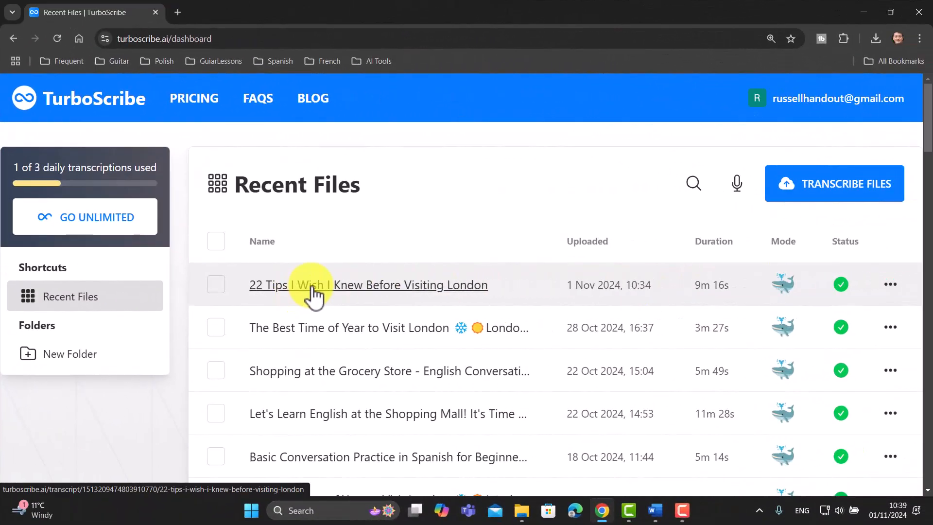
pyautogui.moveTo(369, 291)
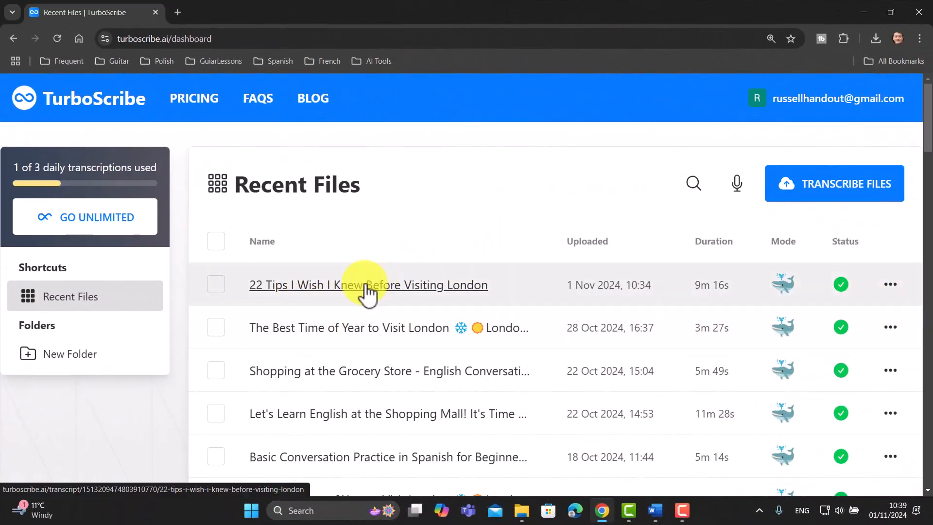
# Open the finished 22 Tips London transcript and briefly play its audio, then stop
pyautogui.click(368, 285)
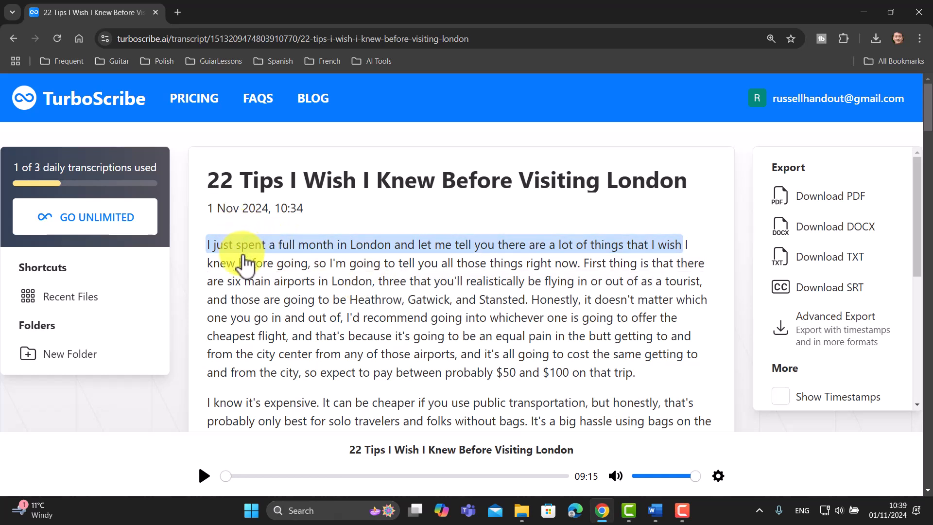
pyautogui.moveTo(250, 421)
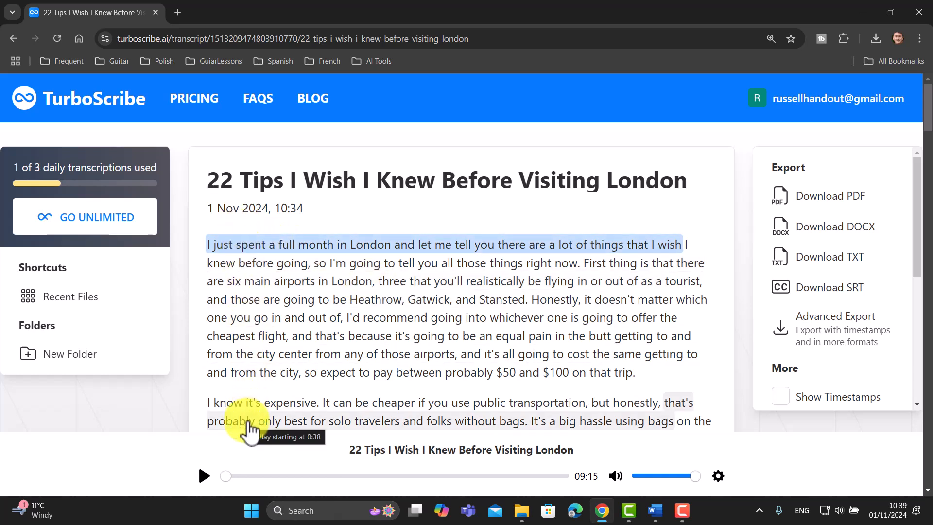
pyautogui.scroll(-3)
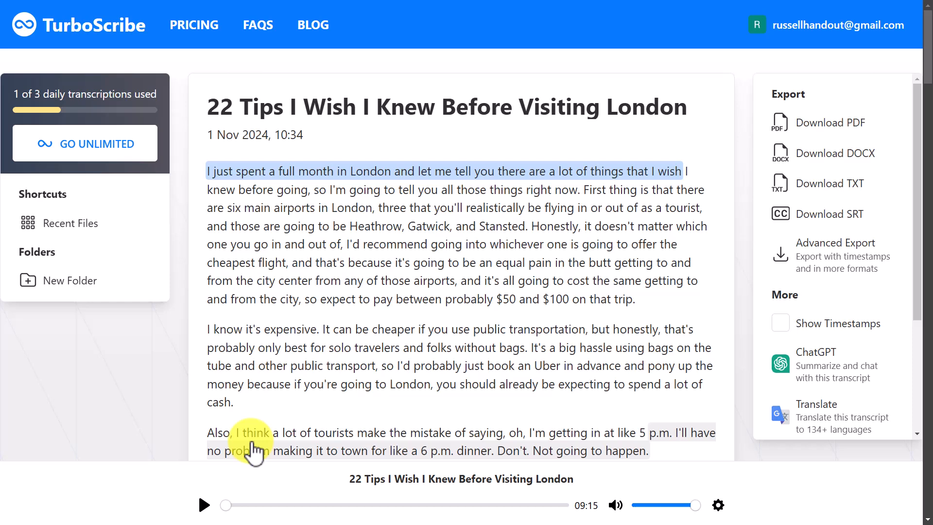
pyautogui.click(203, 504)
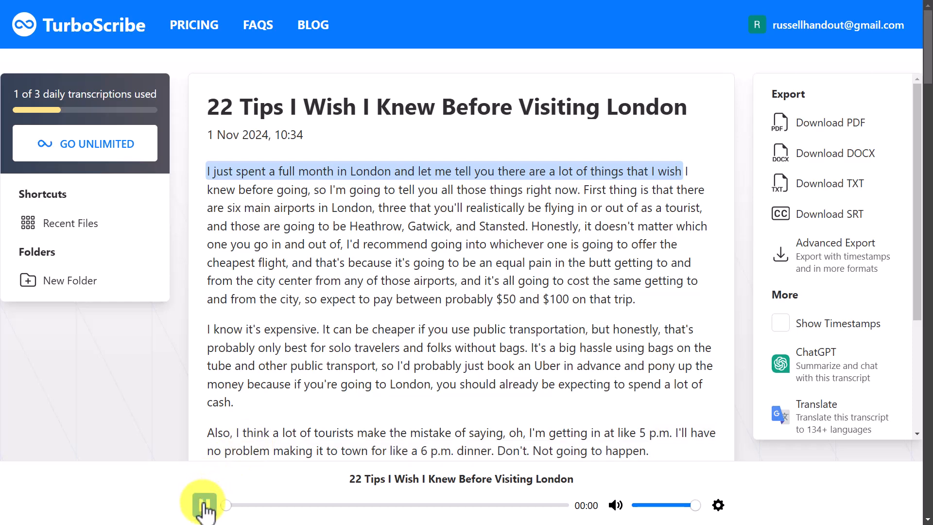
pyautogui.click(203, 505)
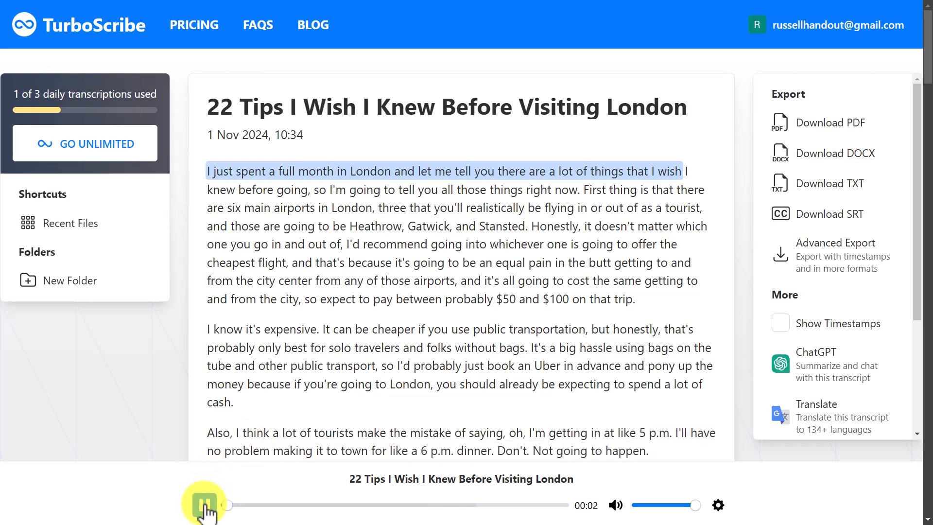
pyautogui.click(203, 505)
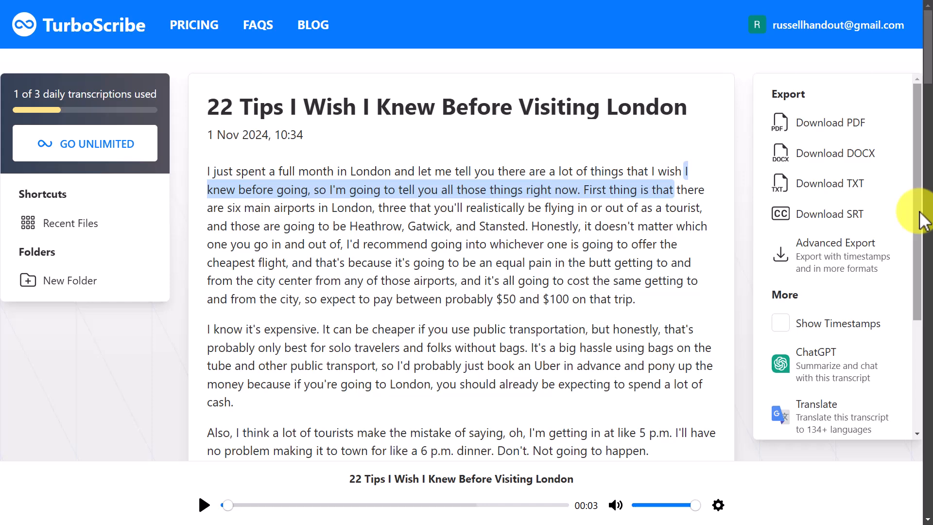
# Download the video's audio from the export panel
pyautogui.scroll(-3)
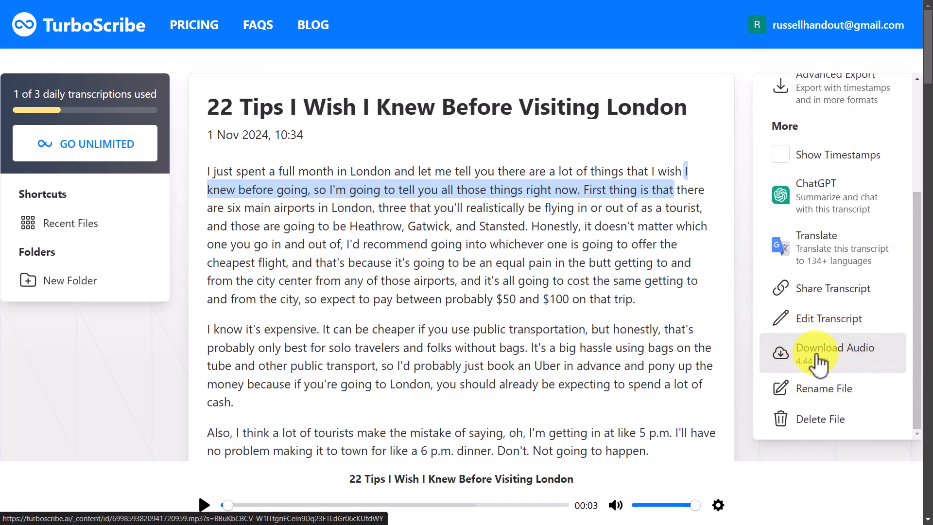
pyautogui.click(835, 348)
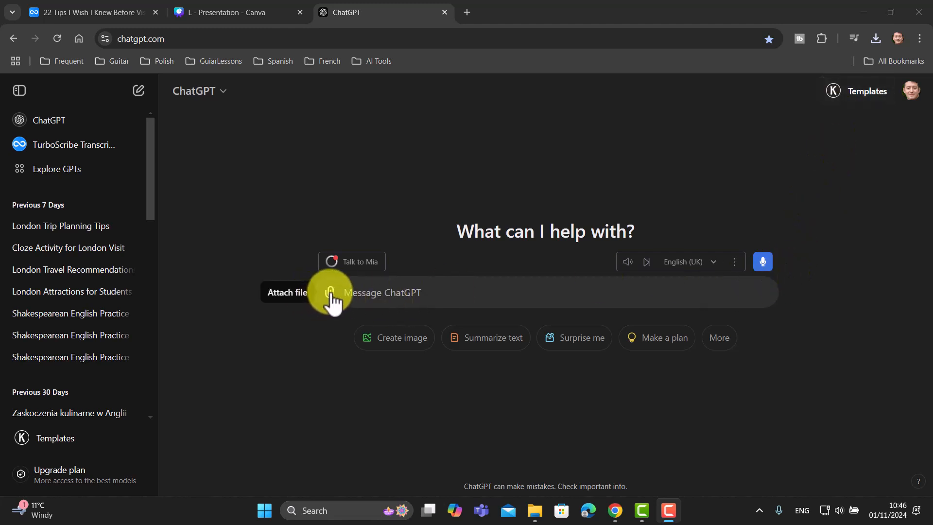
# Attach the 22 Tips London Word transcript from the Downloads folder to a new message
pyautogui.click(330, 292)
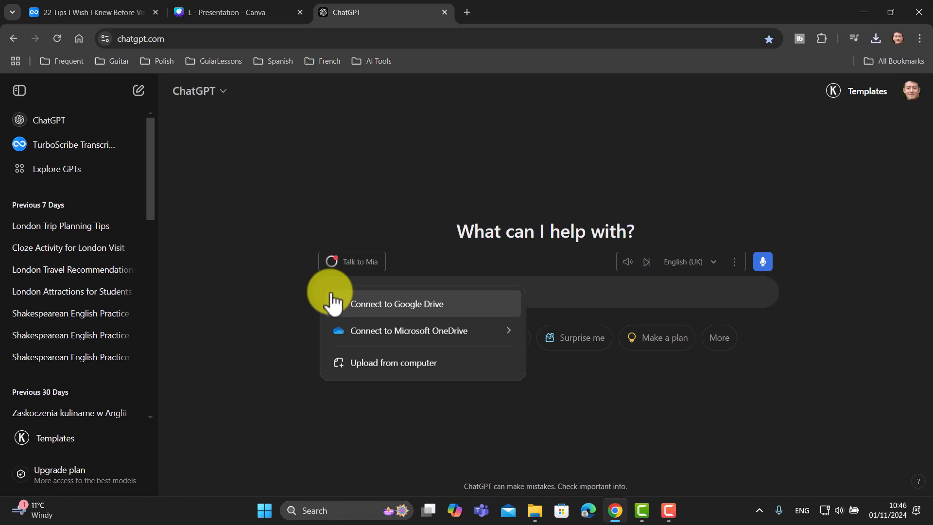
pyautogui.click(393, 363)
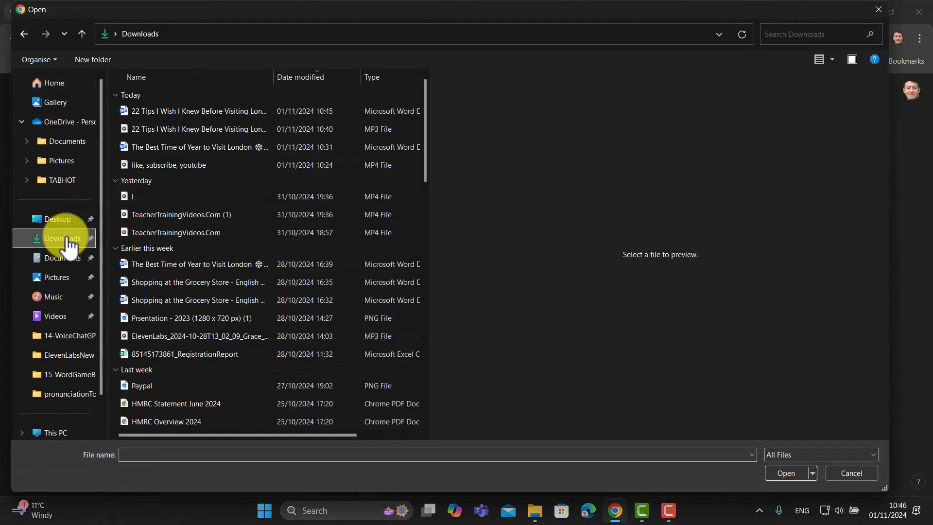
pyautogui.click(197, 111)
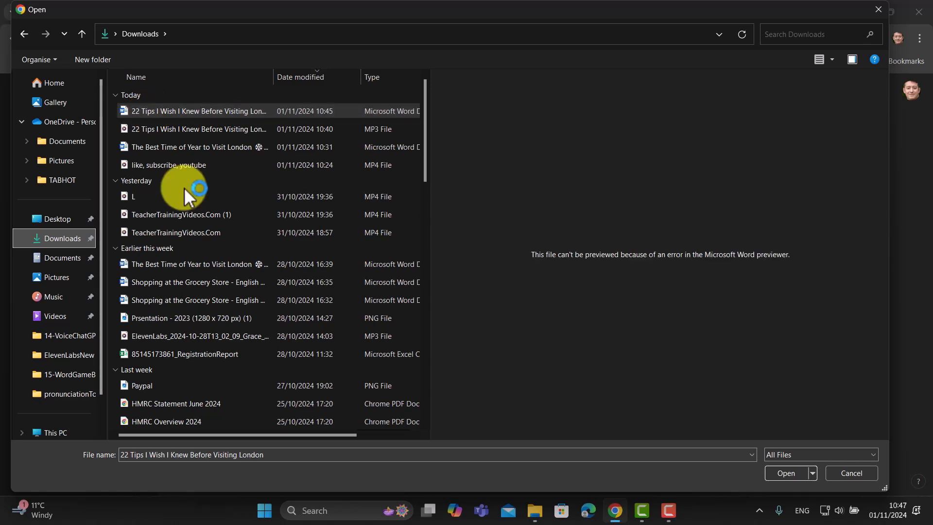
pyautogui.click(785, 473)
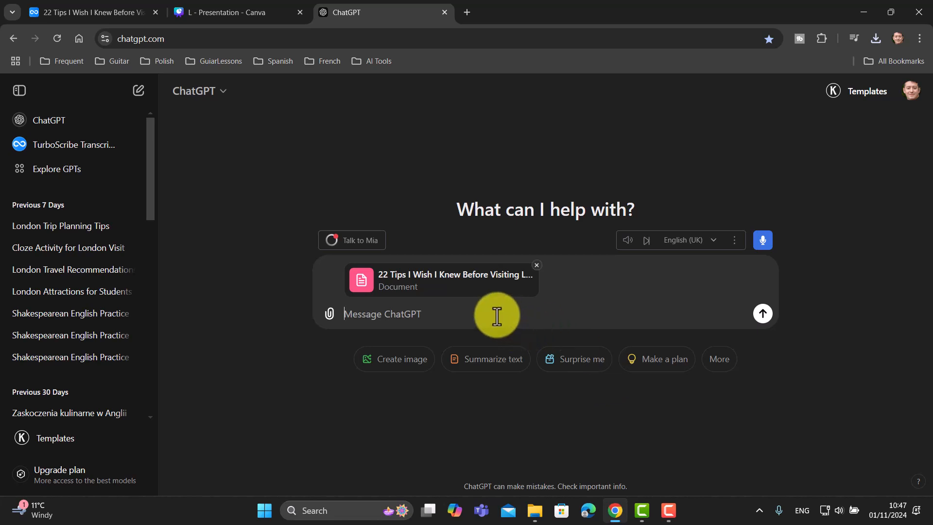
# Send the request 'Can you write me a 300 word summary of the video text?'
pyautogui.write('Can you wr')
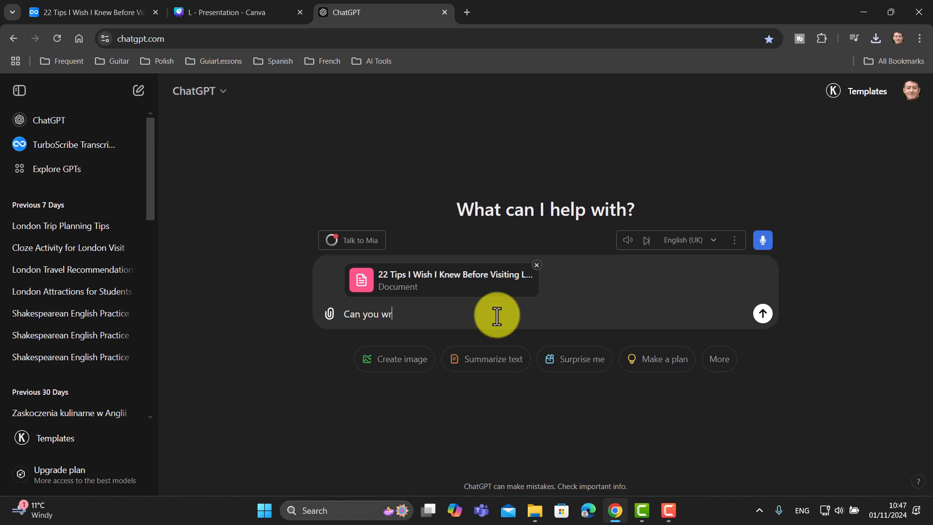
pyautogui.write('ite me')
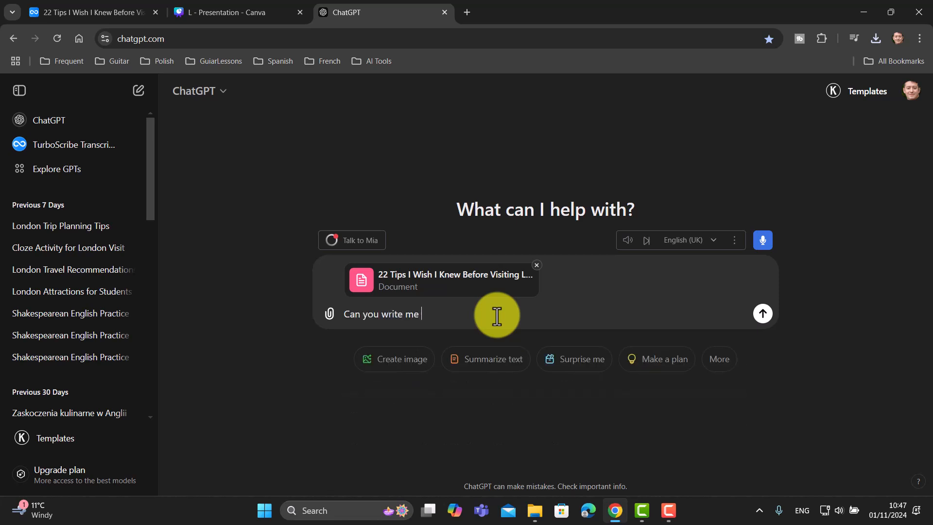
pyautogui.write('a 300 w')
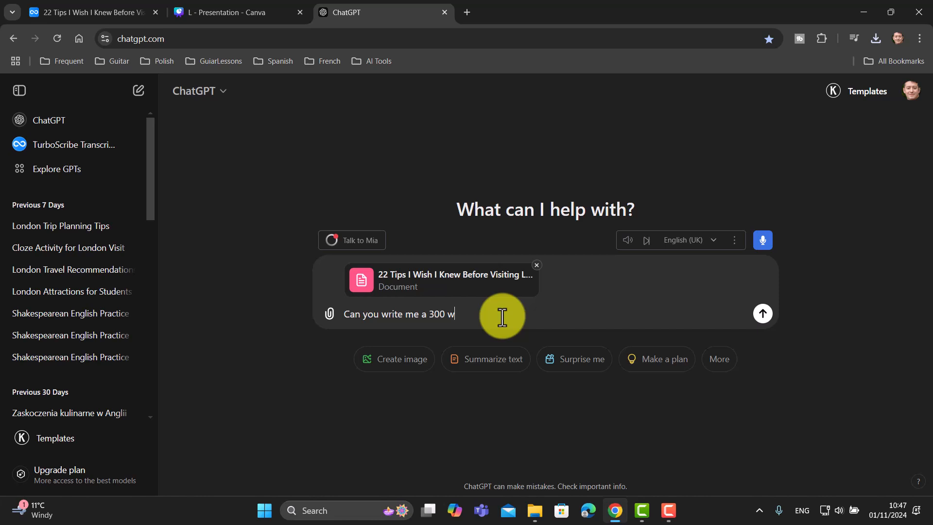
pyautogui.write('ord summary of the v')
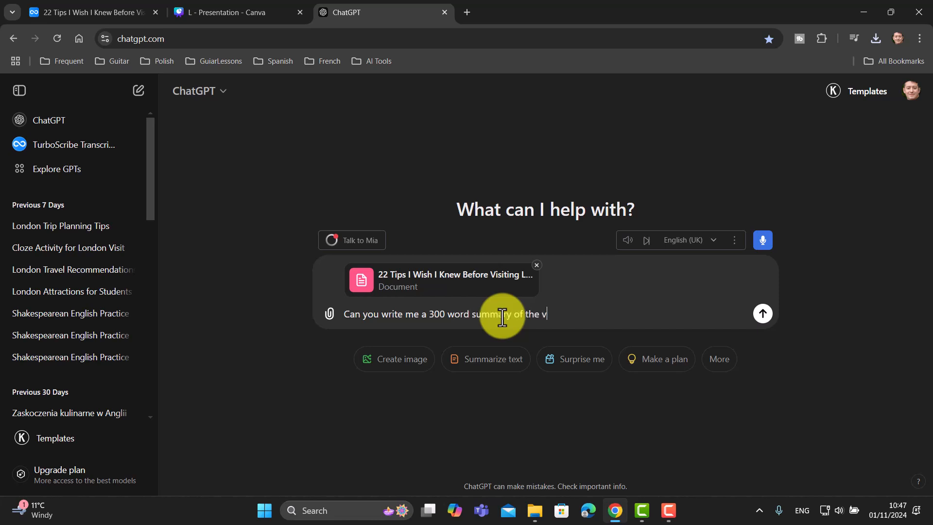
pyautogui.write('ideo text')
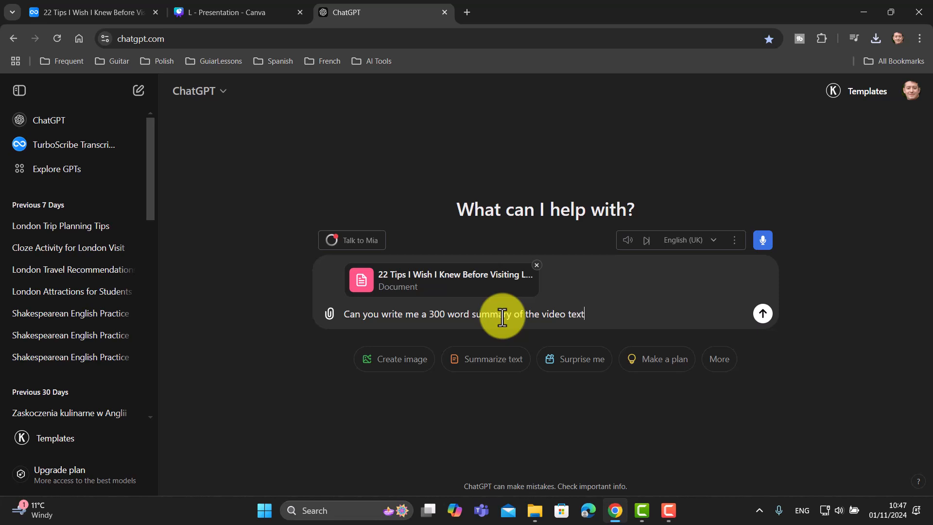
pyautogui.write('?')
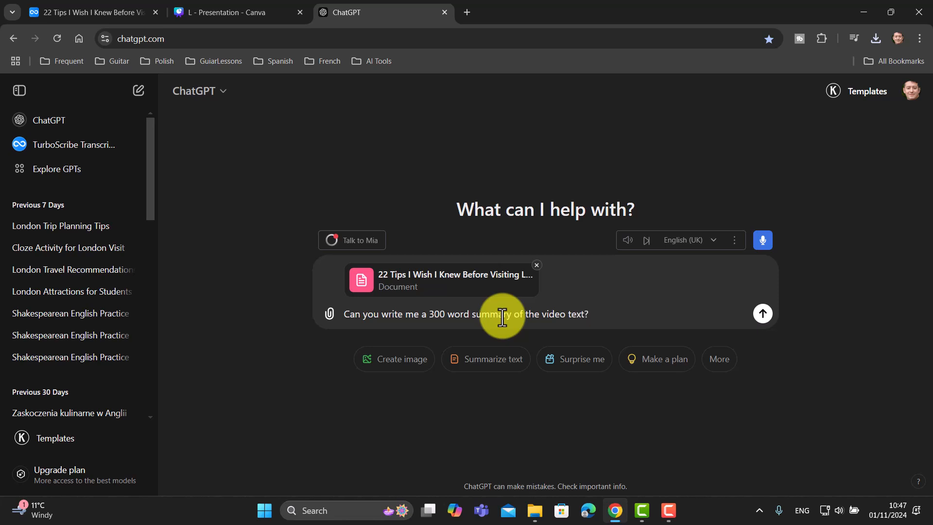
pyautogui.click(762, 313)
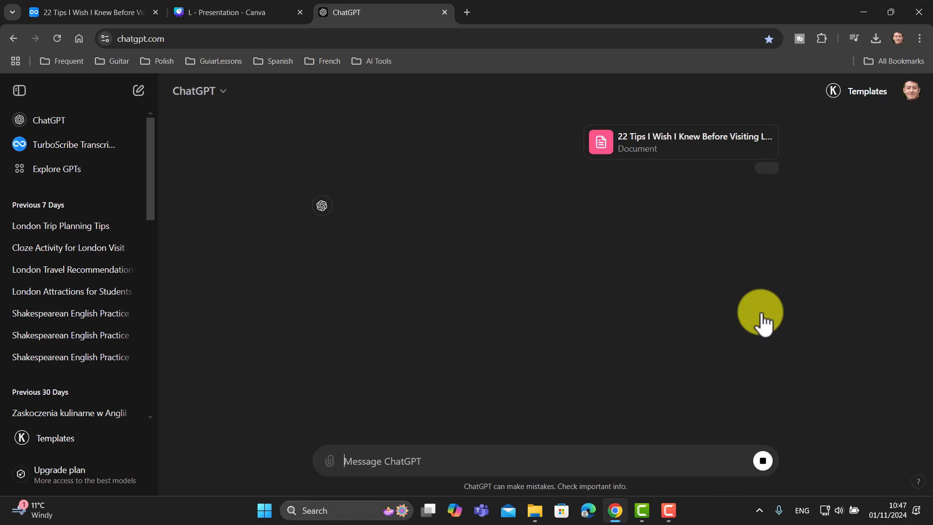
pyautogui.click(762, 461)
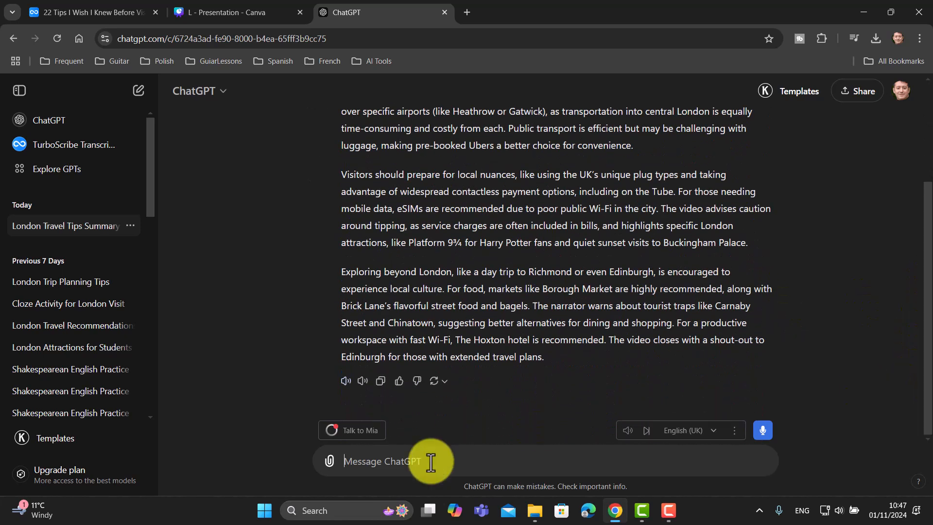
# Ask ChatGPT for 5 B2-level comprehension questions about the transcript and send the request
pyautogui.write('Can you make compre')
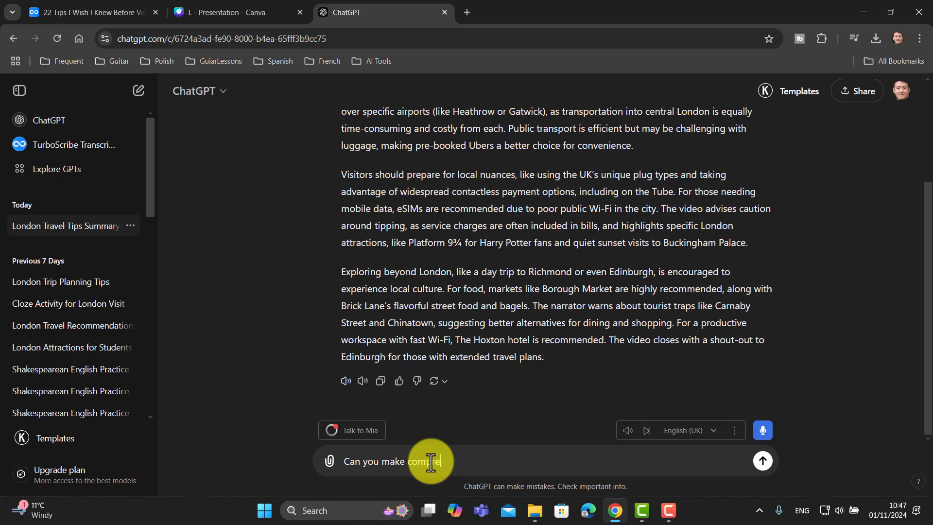
pyautogui.write('hension que')
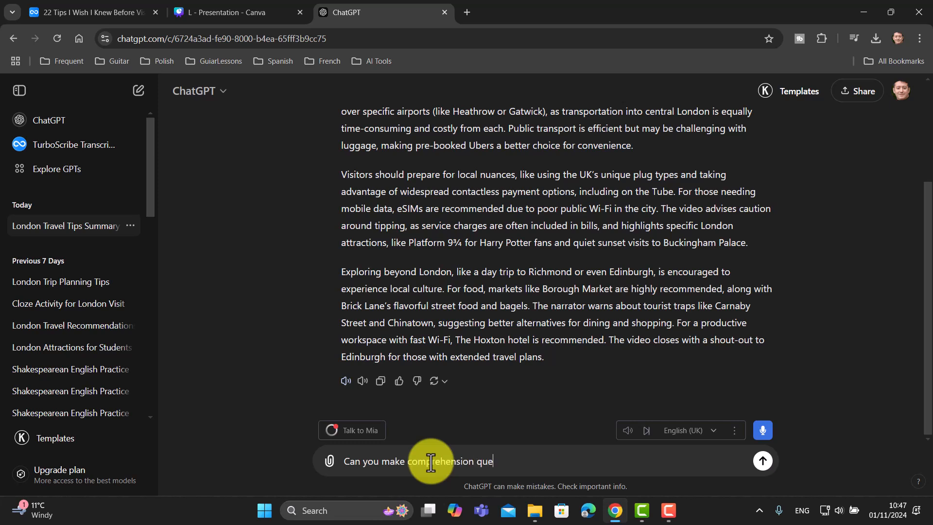
pyautogui.write('stions about the tr')
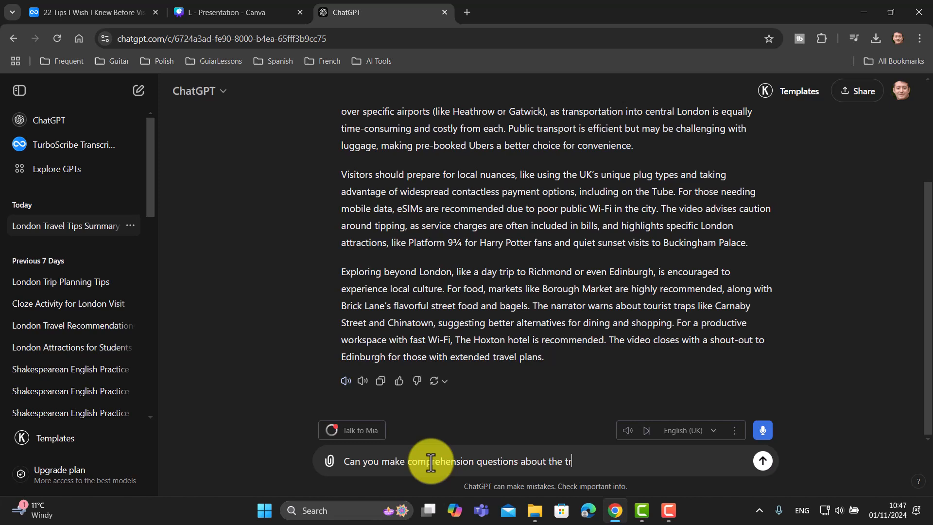
pyautogui.write('anscript')
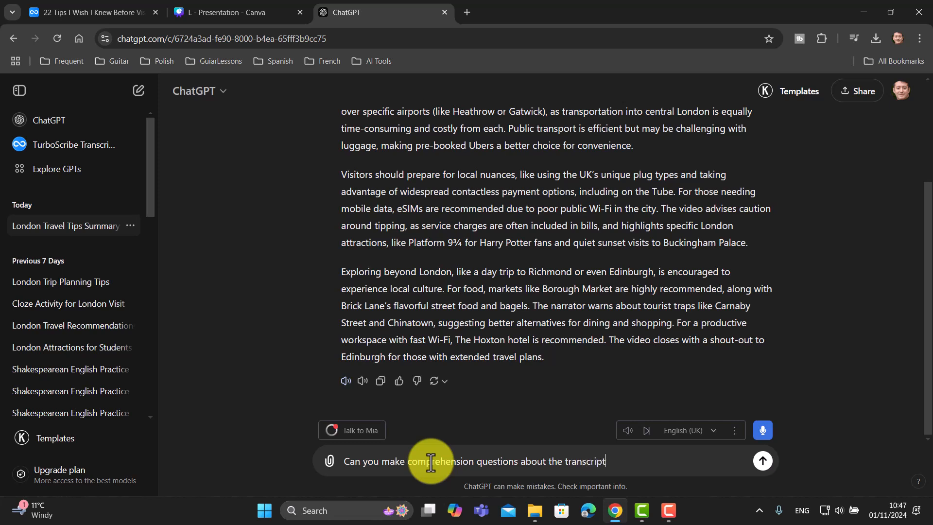
pyautogui.write('? I would like 5 questions. L')
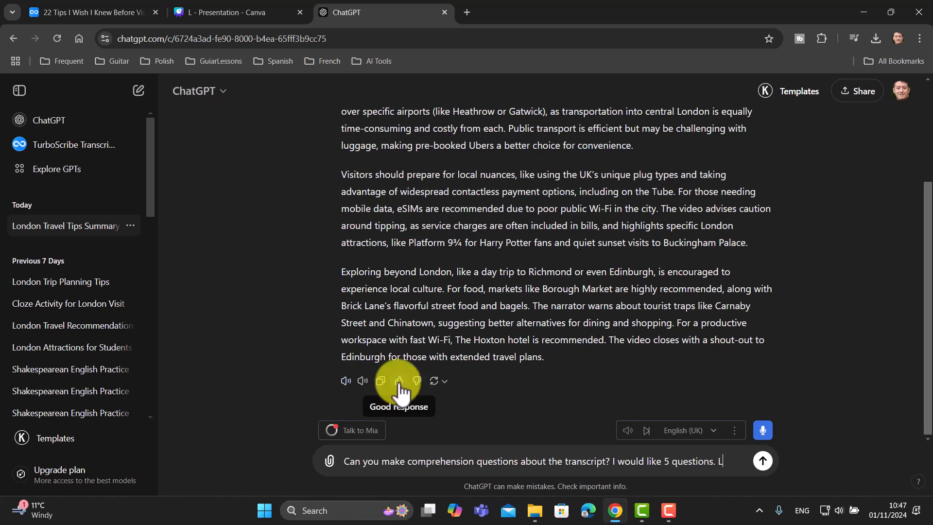
pyautogui.write('evel B2 English.')
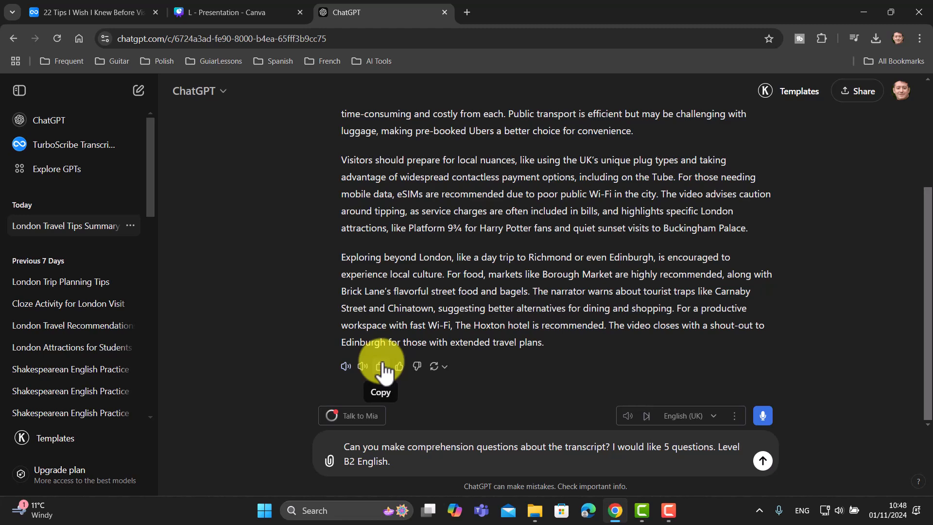
pyautogui.click(761, 461)
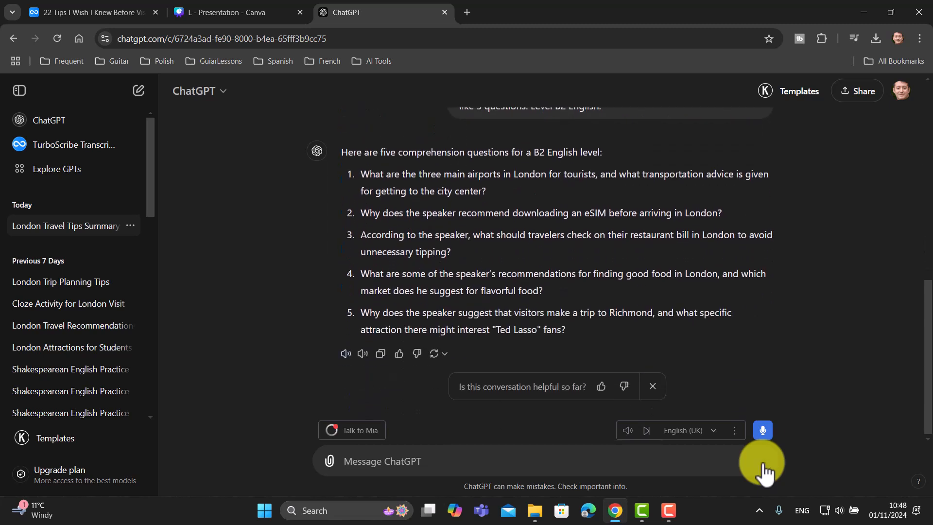
pyautogui.moveTo(513, 460)
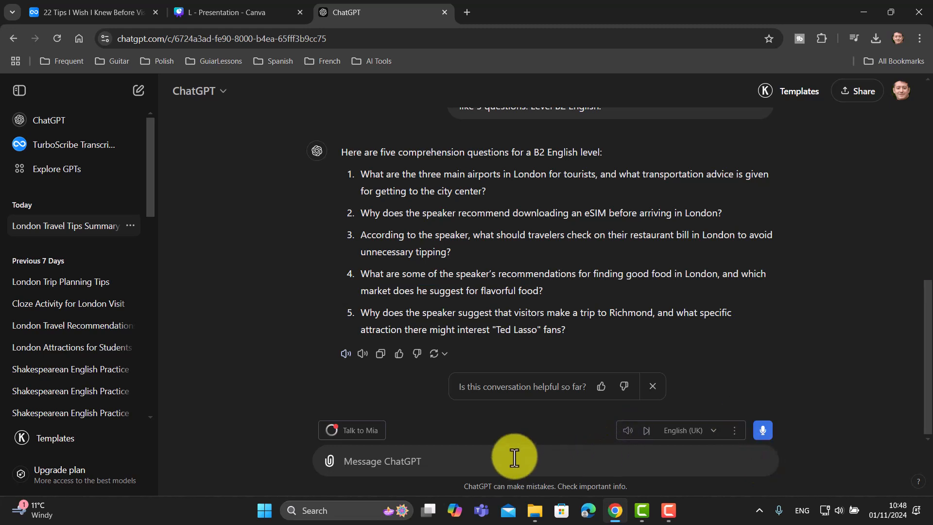
# Request the answers, then send 'Can you list 10 useful words to learn from the transcript'
pyautogui.write('Can')
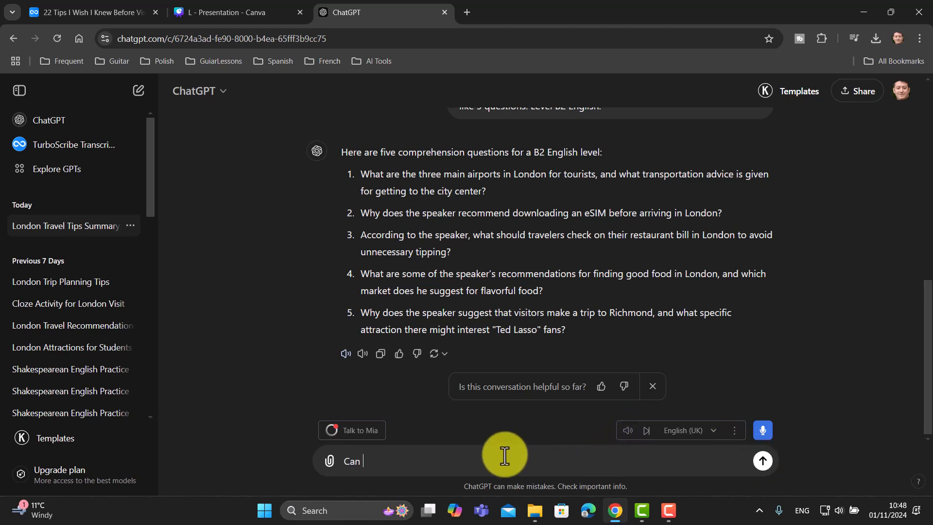
pyautogui.write('you provide me with the')
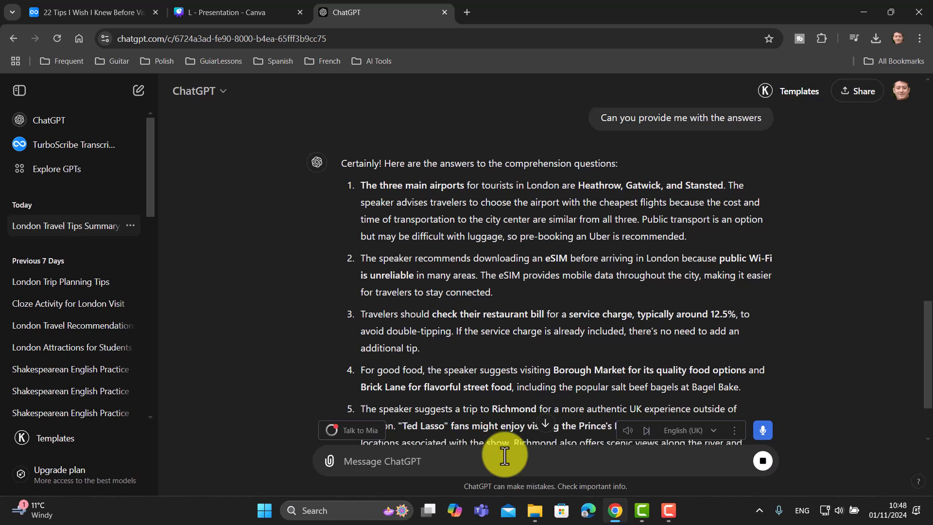
pyautogui.write('Can you')
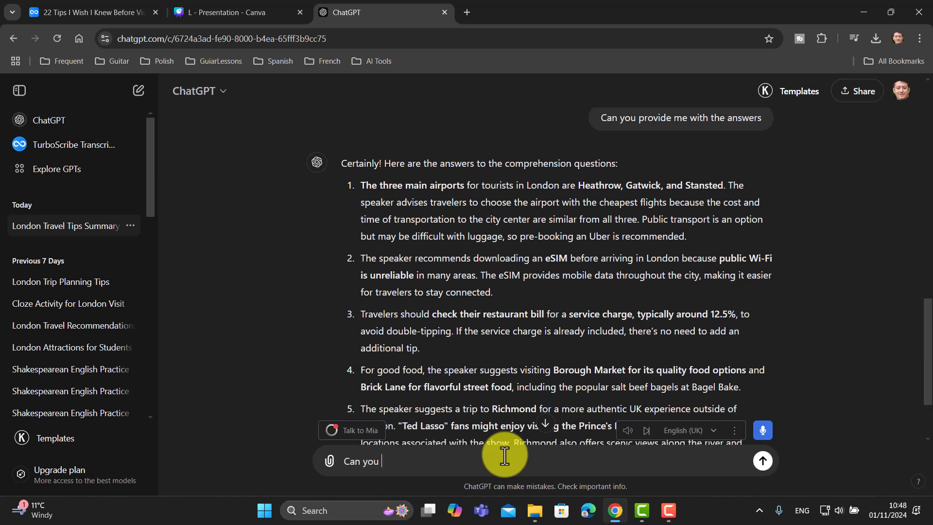
pyautogui.write('list 5')
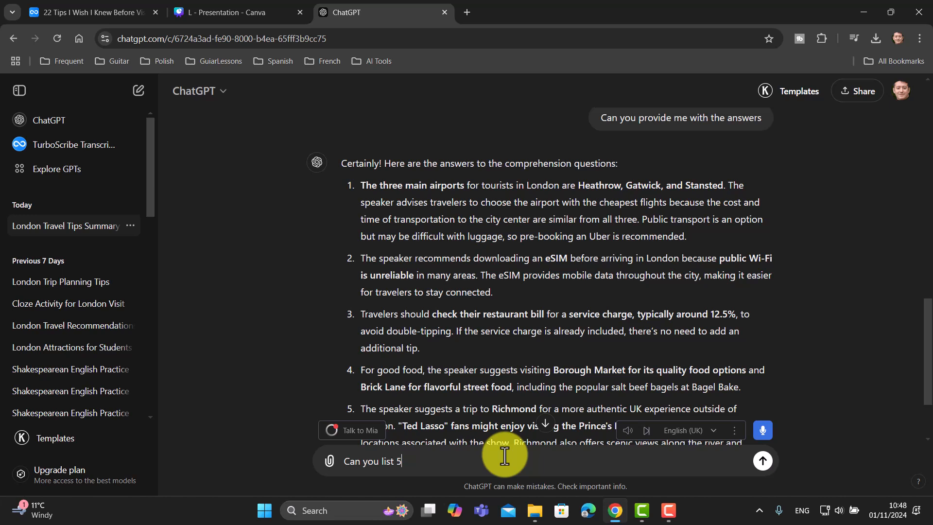
pyautogui.write('0 useful w')
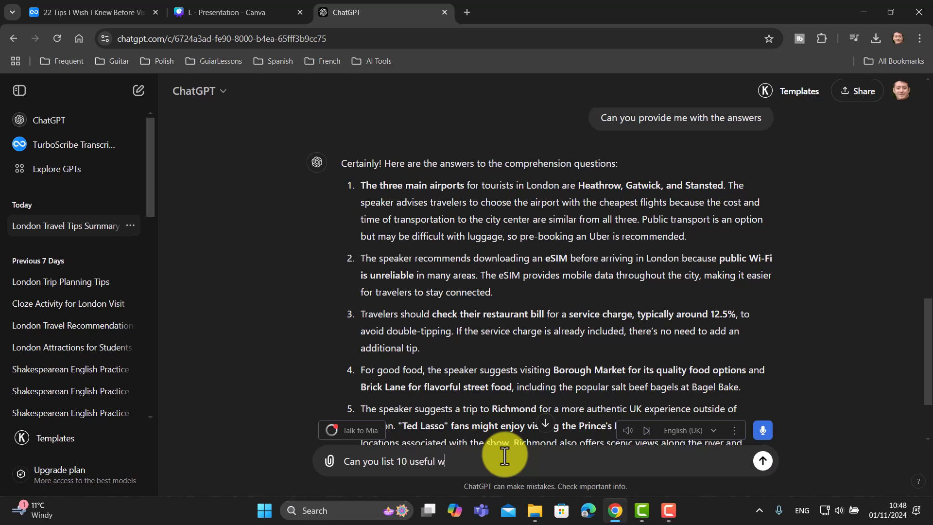
pyautogui.write('ords to learn from')
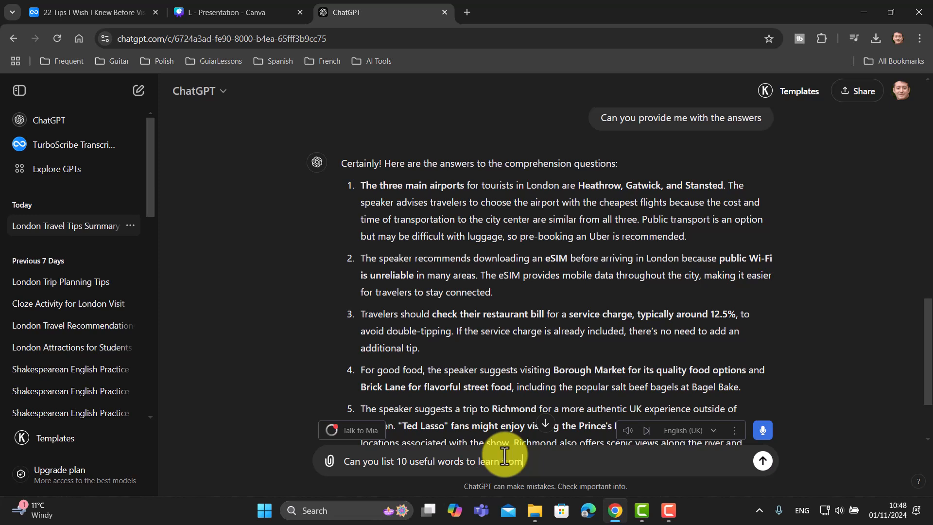
pyautogui.write('the tr')
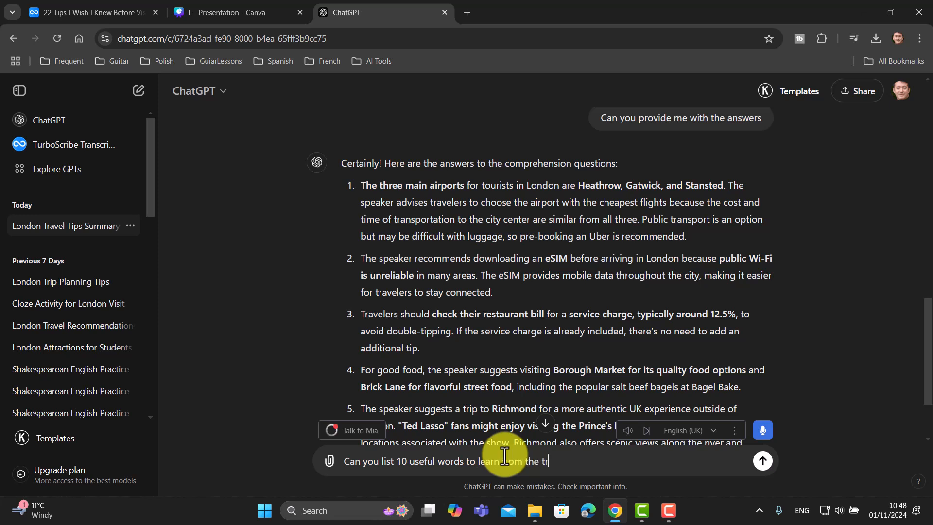
pyautogui.write('anscript')
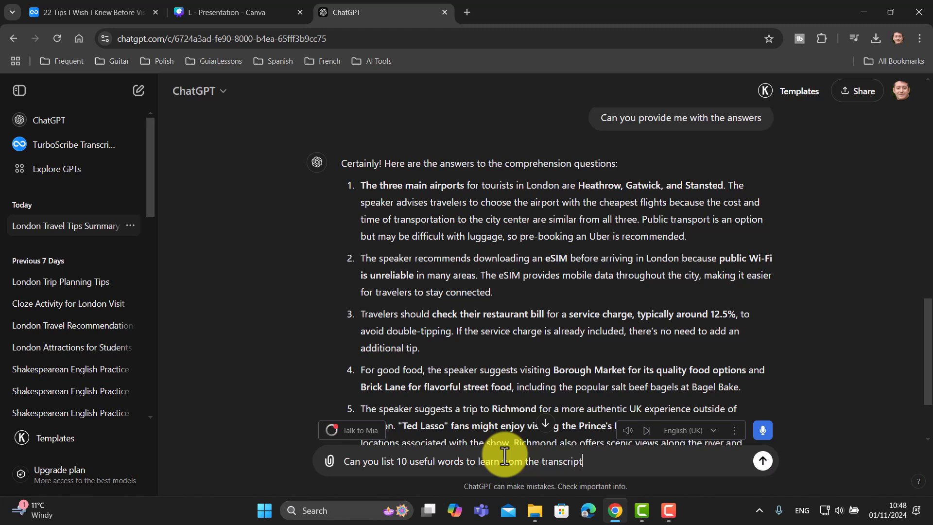
pyautogui.click(762, 460)
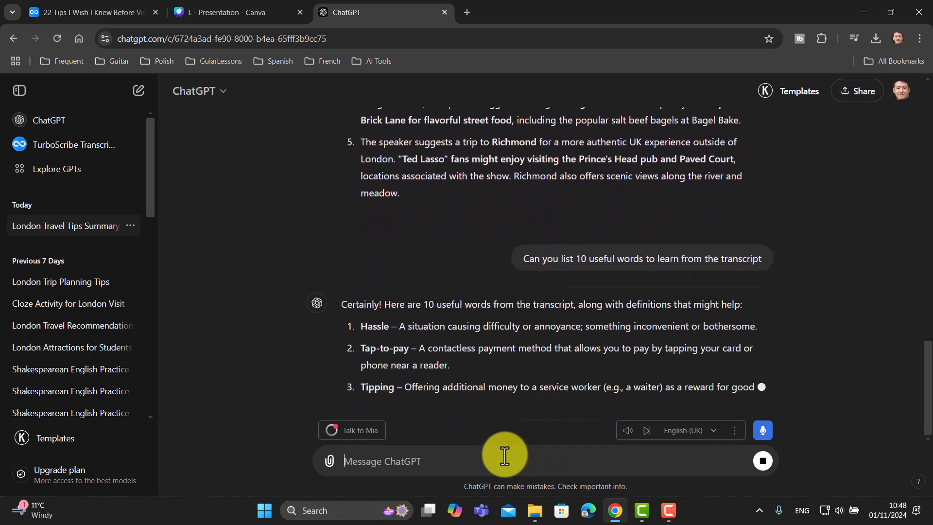
pyautogui.scroll(-3)
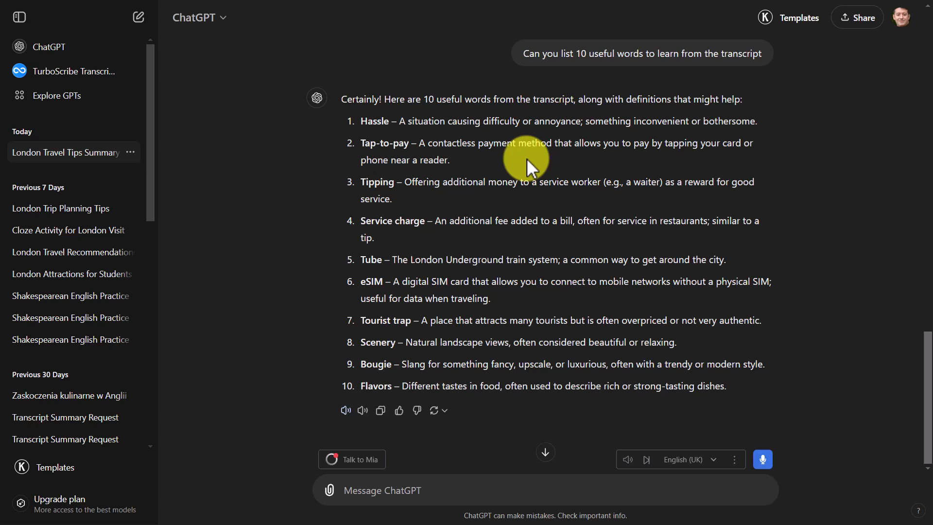
pyautogui.moveTo(916, 348)
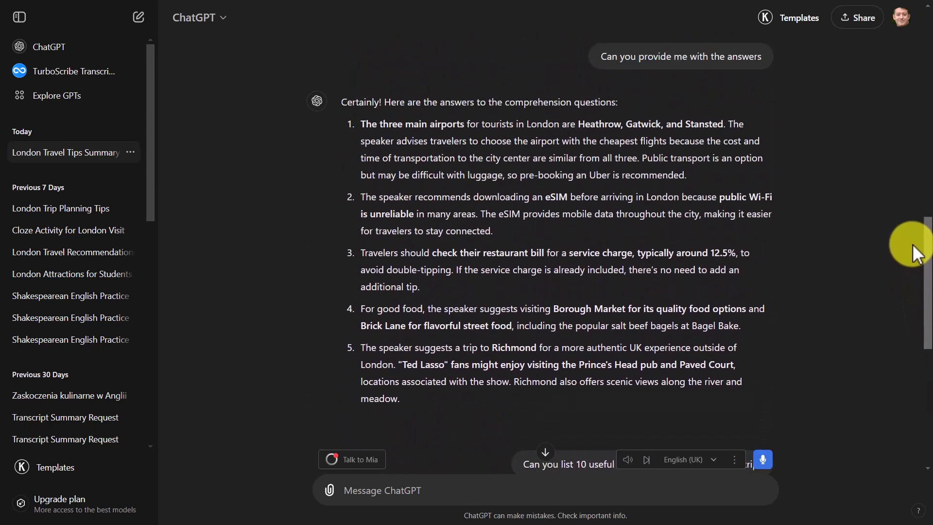
pyautogui.scroll(3)
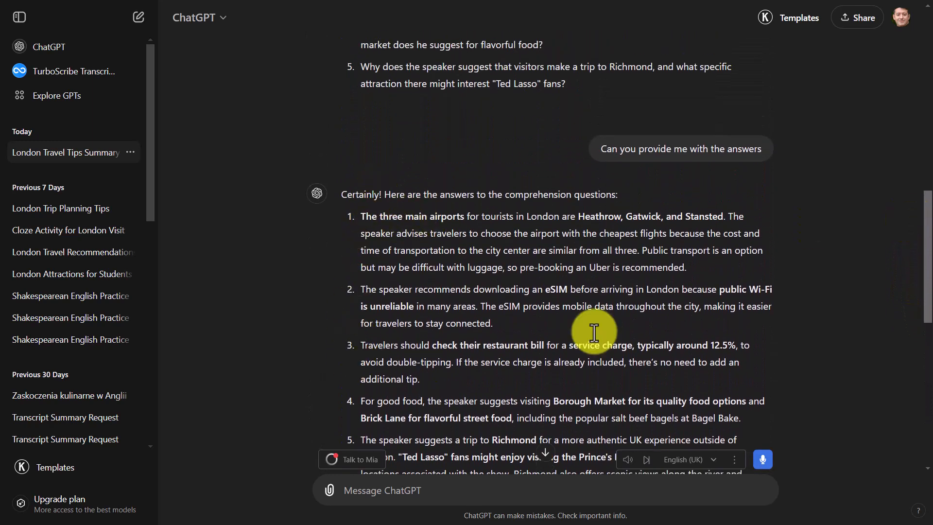
pyautogui.scroll(-3)
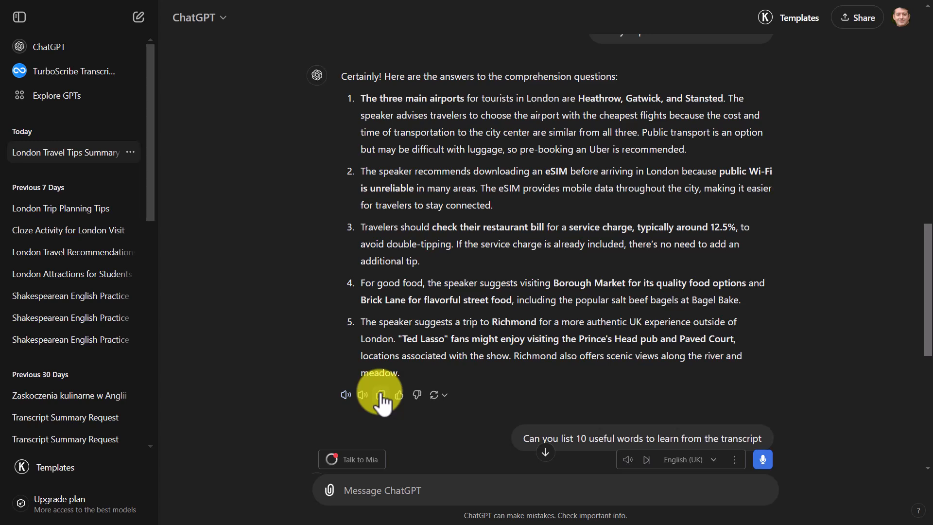
pyautogui.moveTo(758, 327)
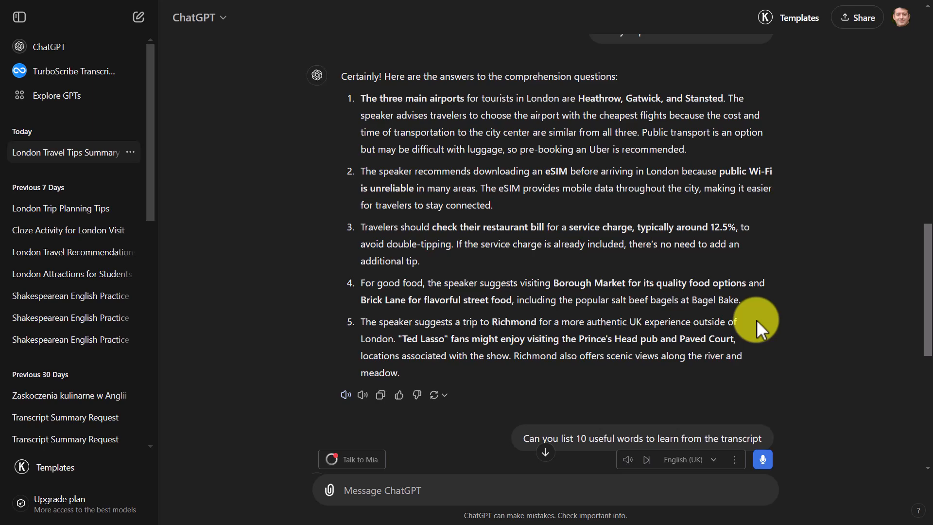
pyautogui.scroll(-3)
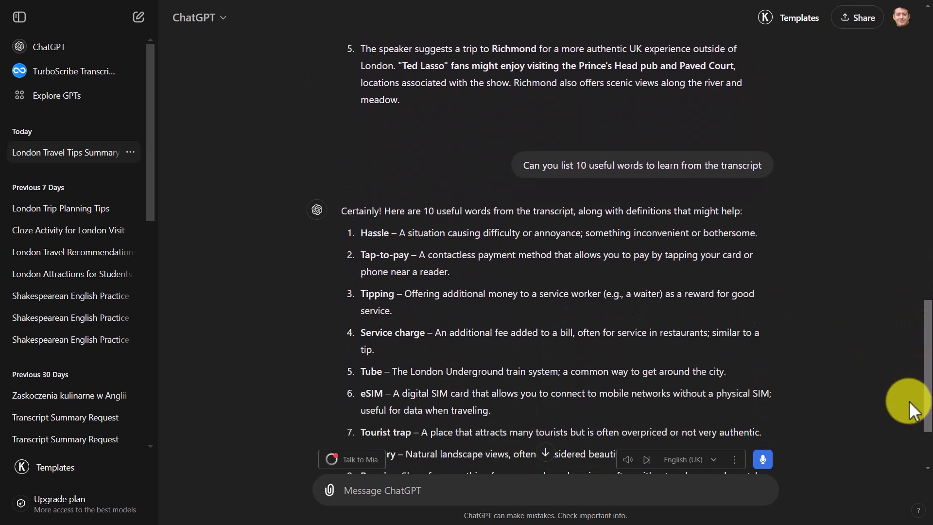
pyautogui.scroll(-3)
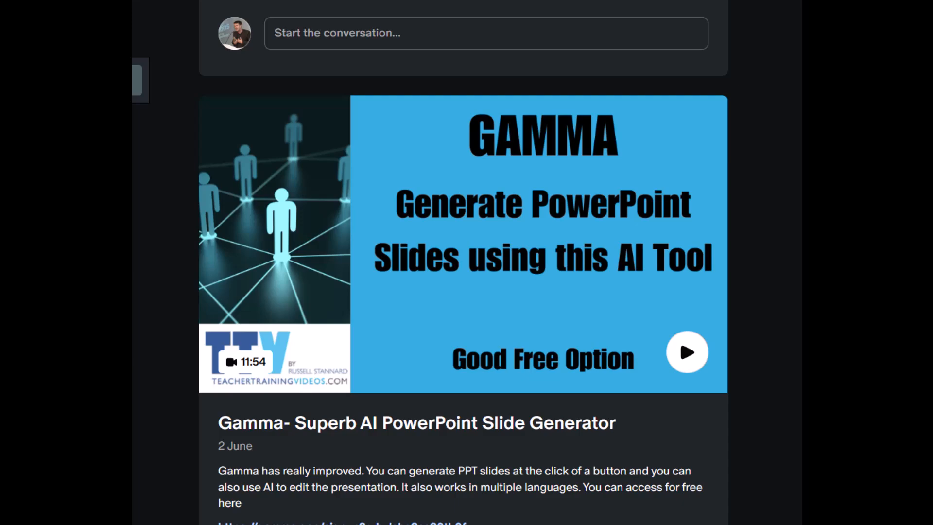
pyautogui.scroll(3)
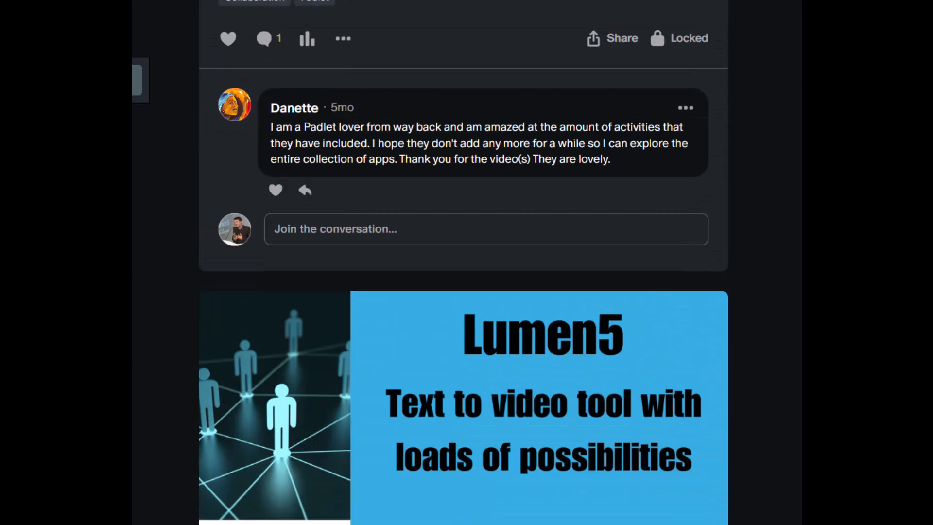
pyautogui.scroll(-3)
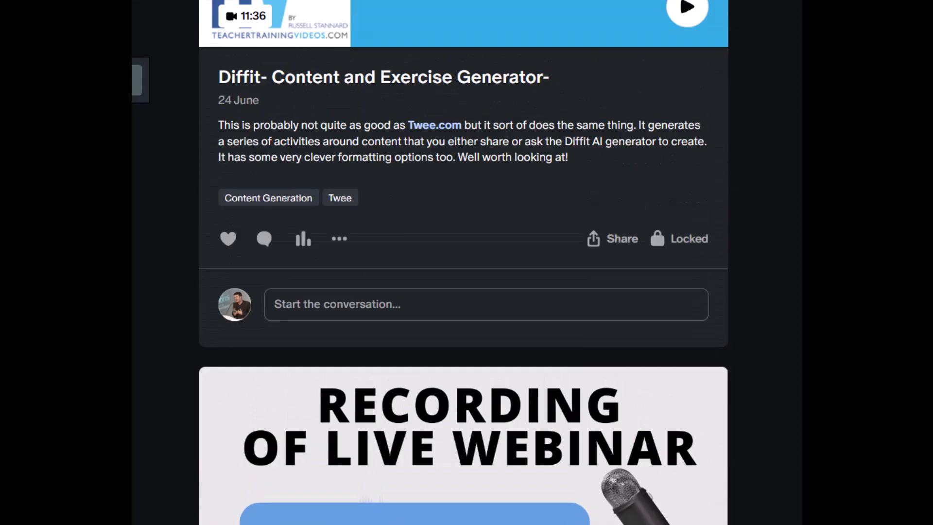
pyautogui.scroll(-3)
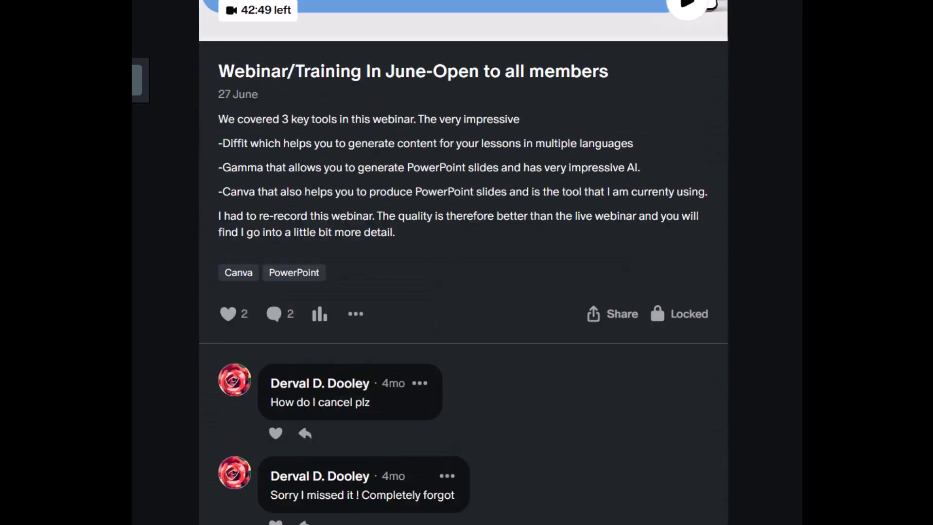
pyautogui.scroll(-3)
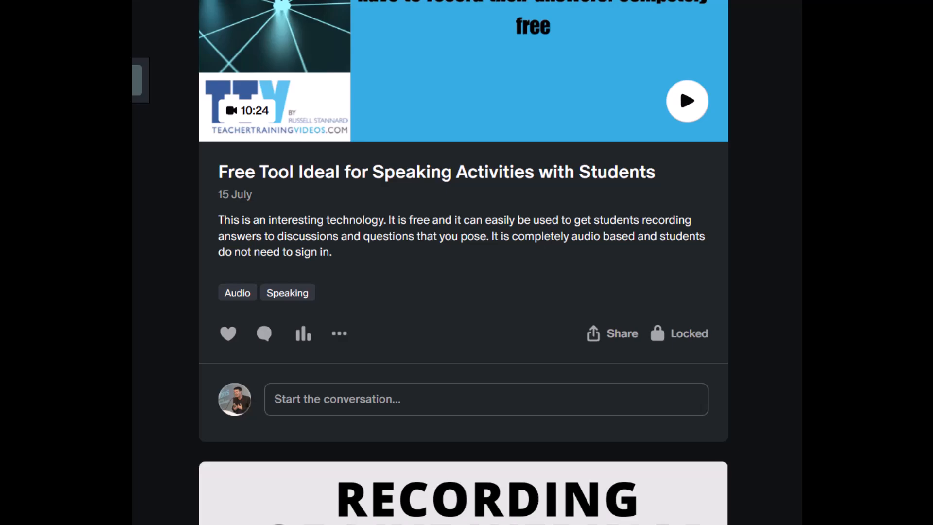
pyautogui.scroll(3)
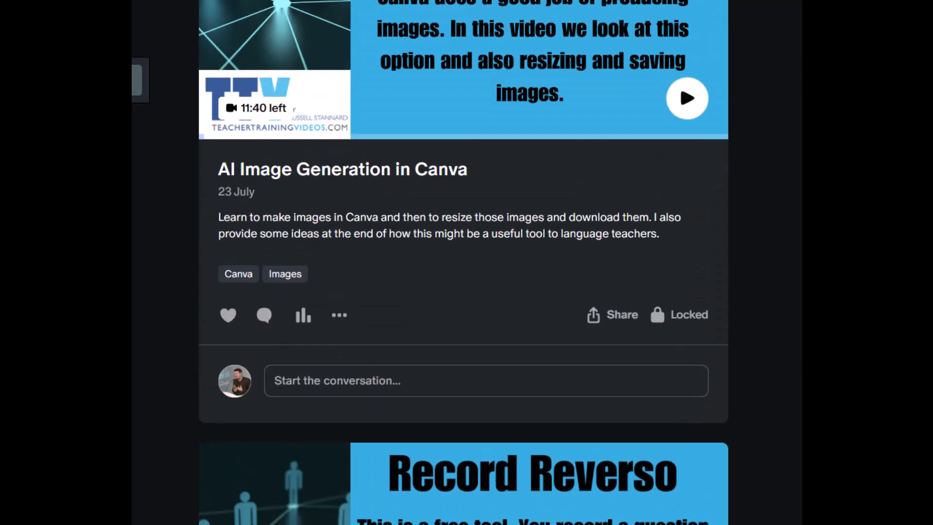
pyautogui.scroll(-3)
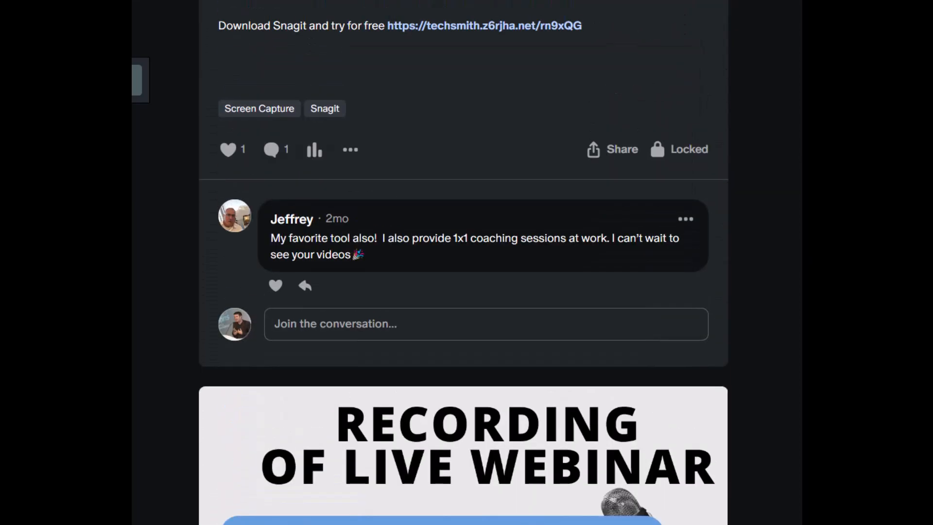
pyautogui.scroll(-3)
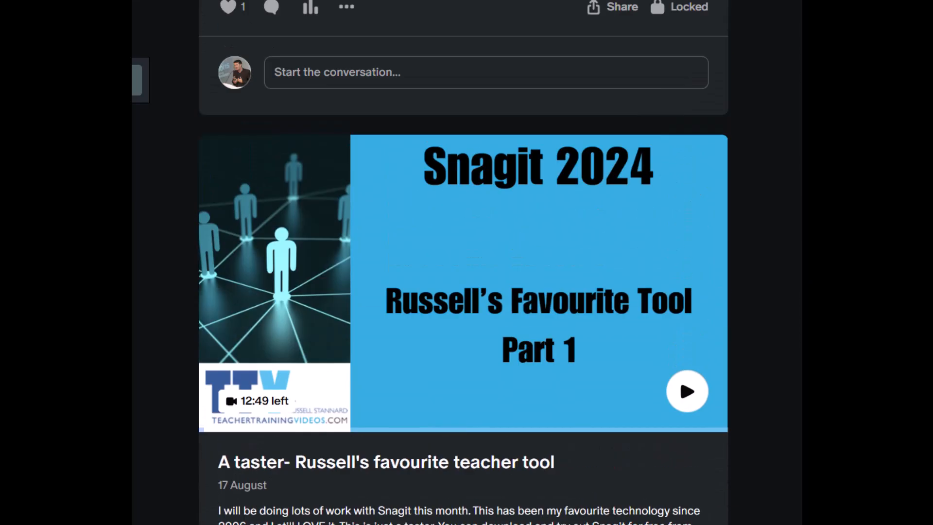
pyautogui.scroll(3)
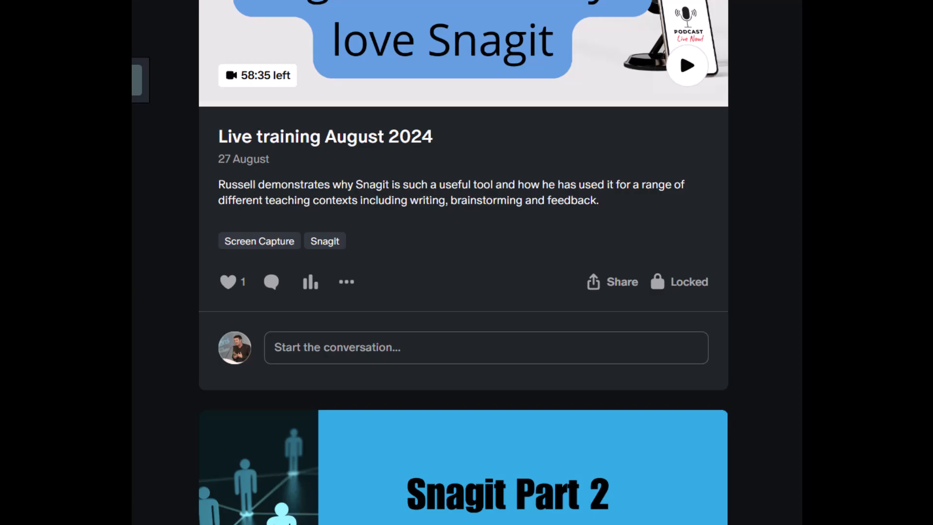
pyautogui.scroll(-3)
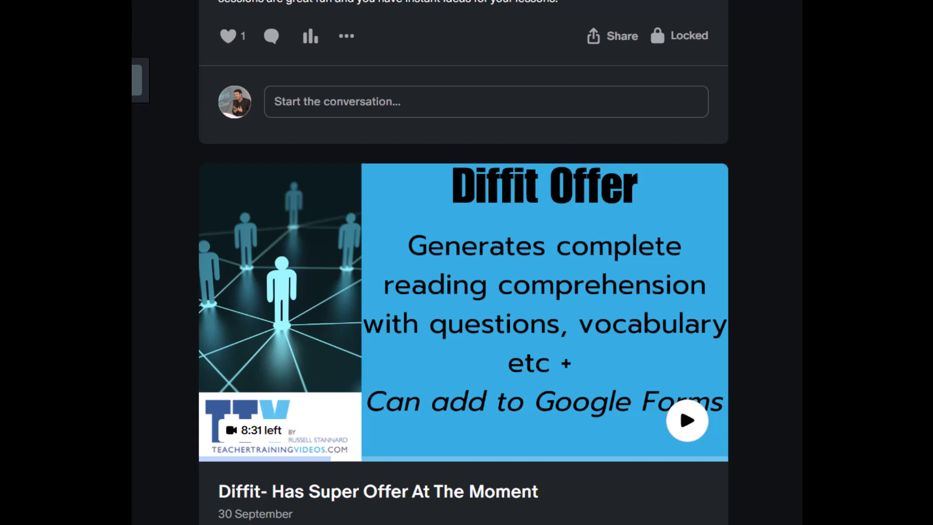
pyautogui.moveTo(173, 113)
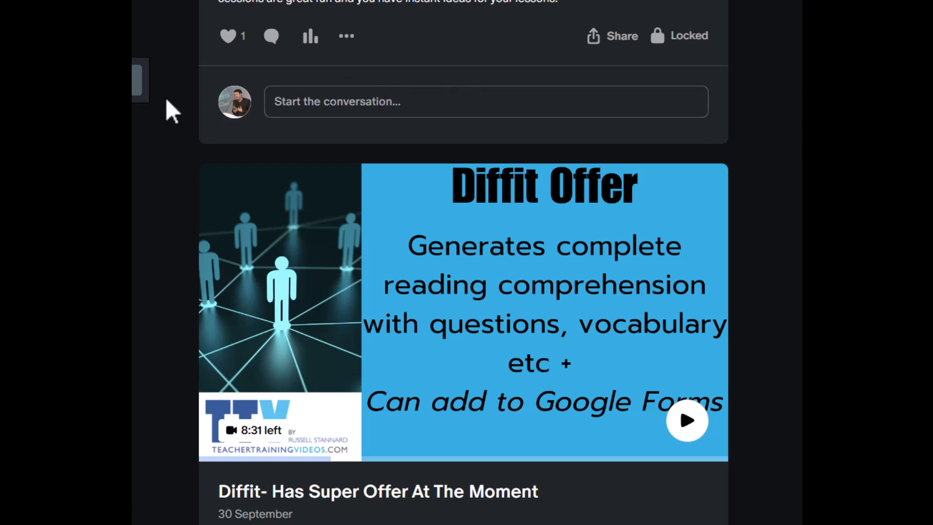